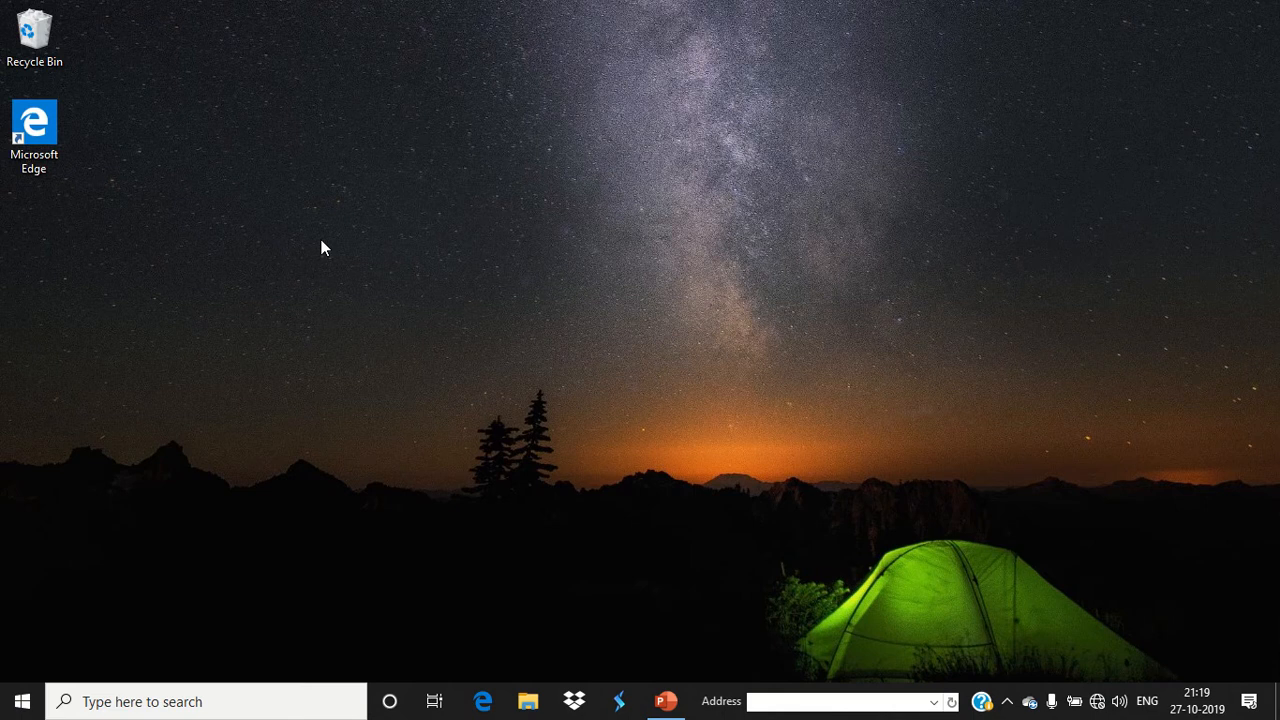
pyautogui.moveTo(84, 276)
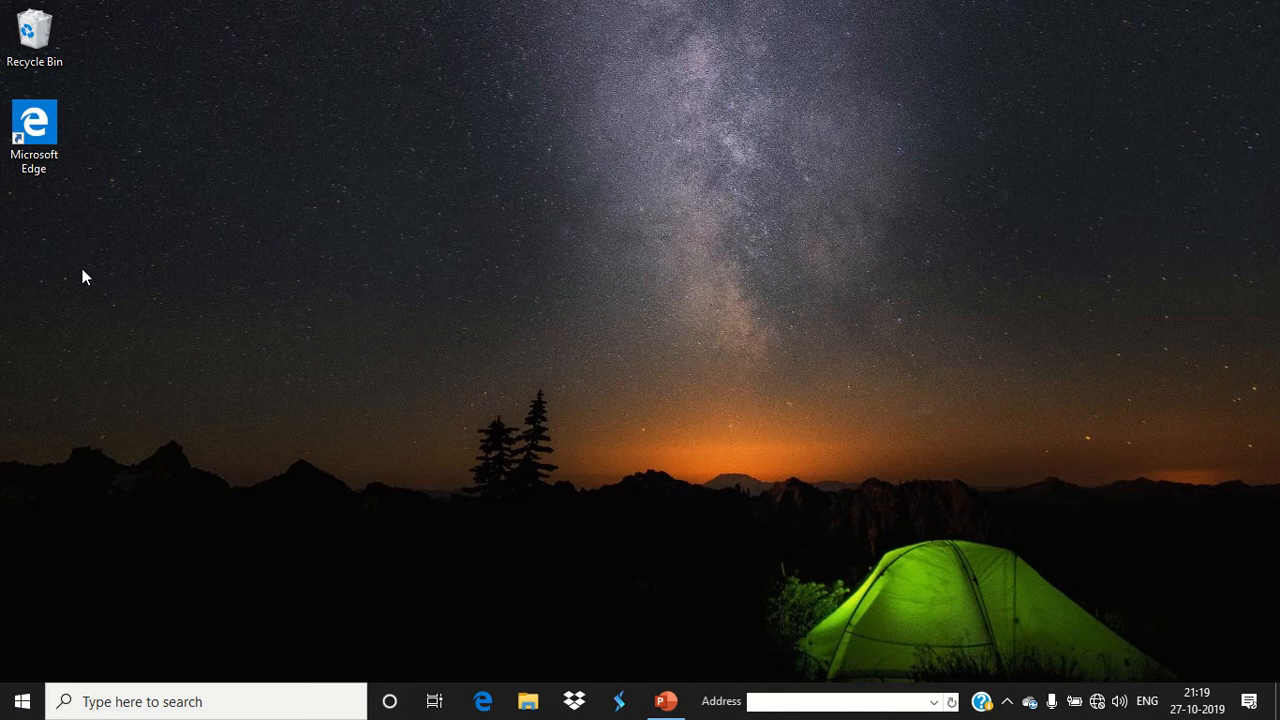
pyautogui.moveTo(72, 258)
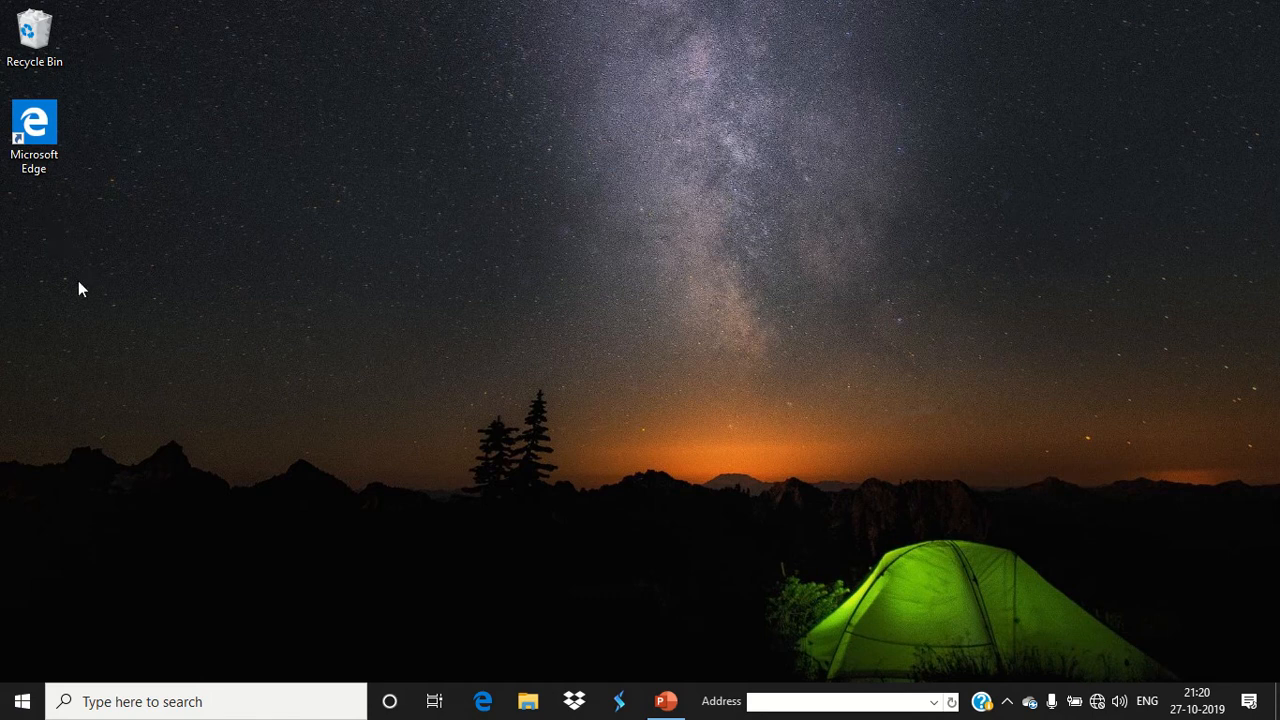
pyautogui.moveTo(154, 312)
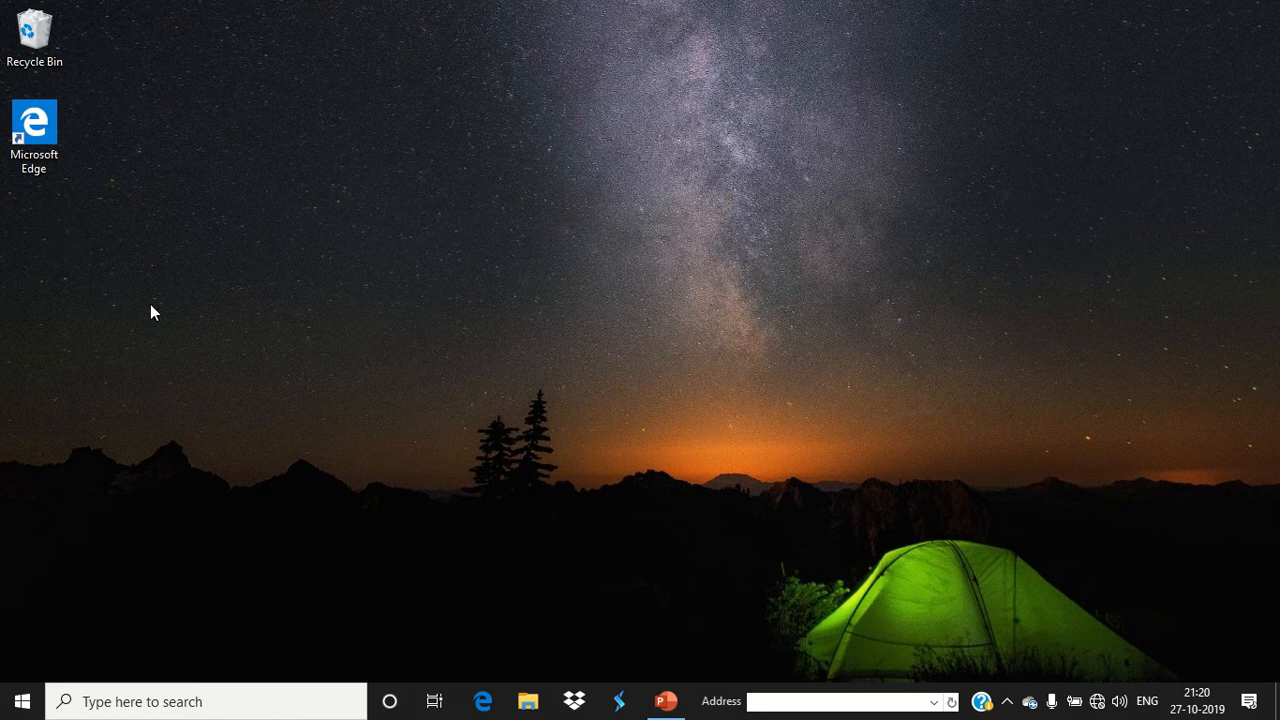
pyautogui.moveTo(92, 12)
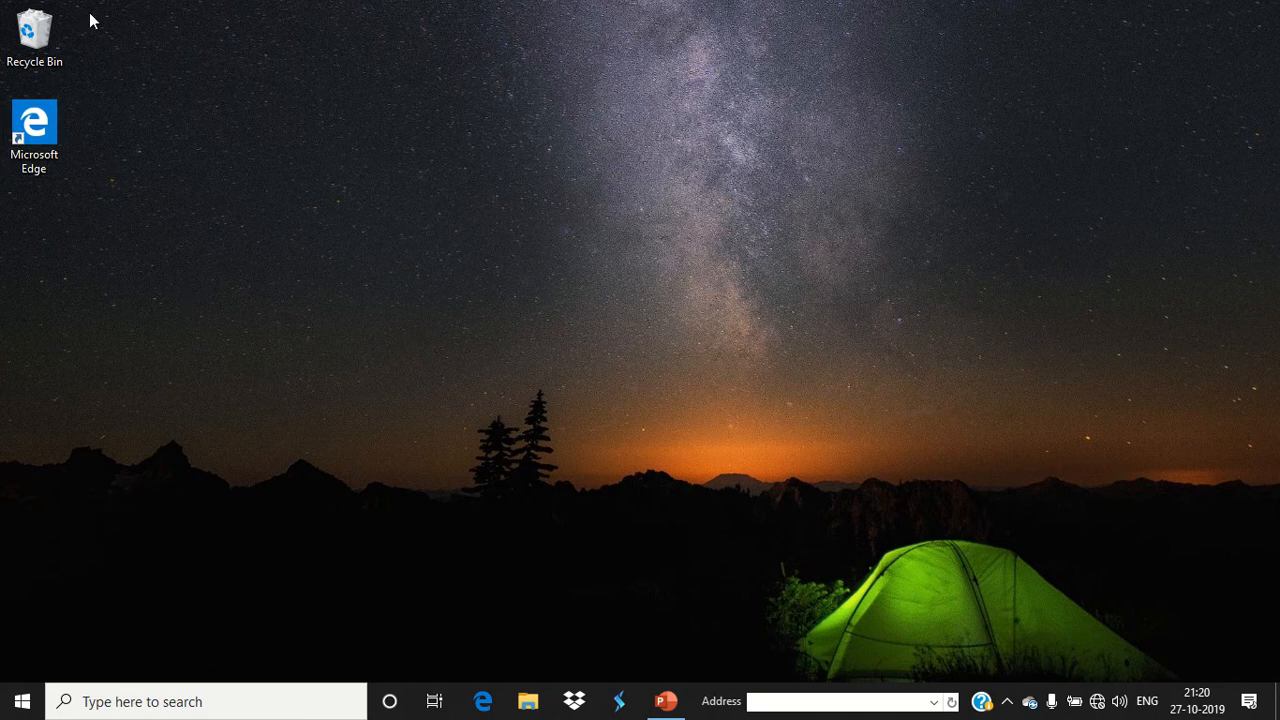
pyautogui.moveTo(6, 236)
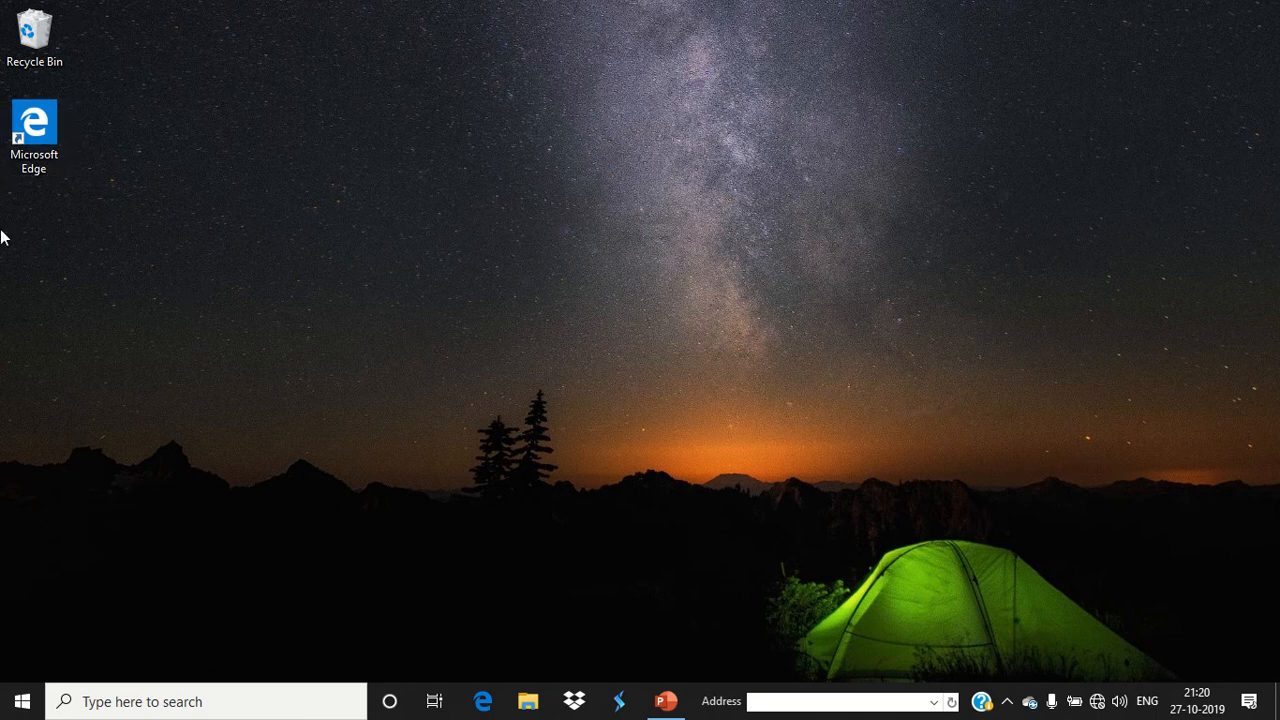
pyautogui.moveTo(98, 196)
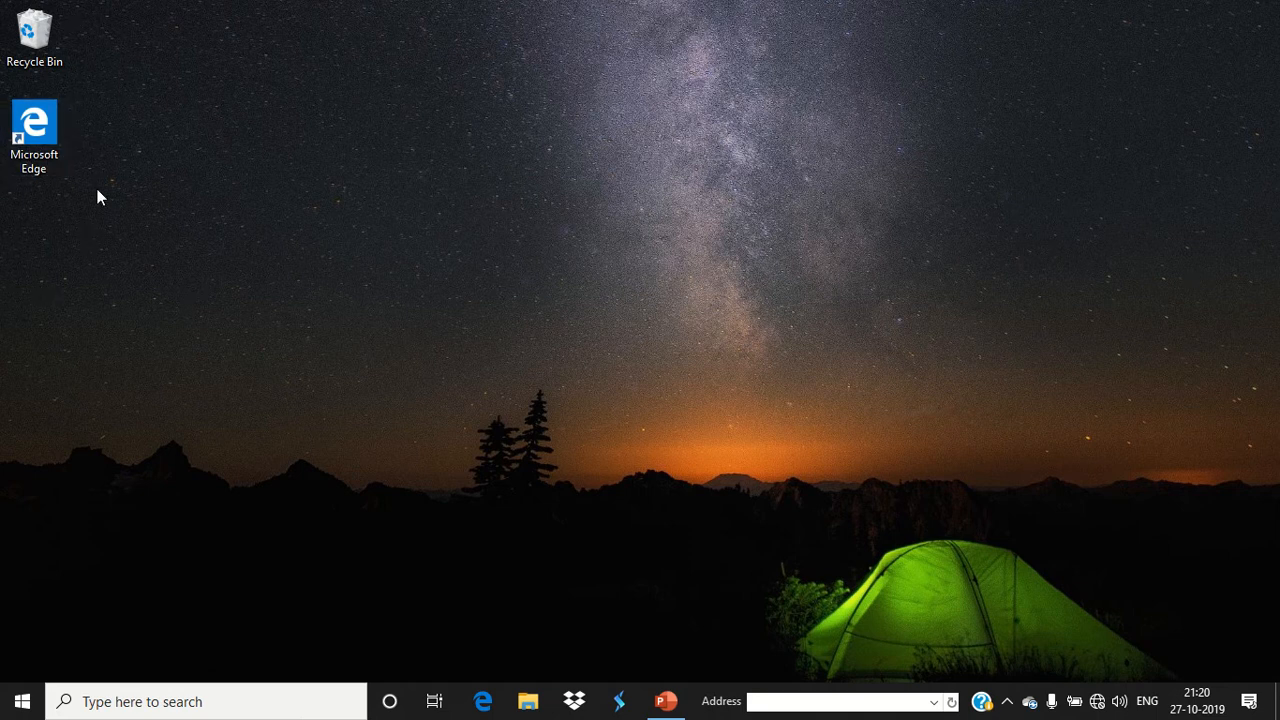
# Step: Clear any desktop selection and bring up the desktop's right-click shortcut menu
pyautogui.click(34, 120)
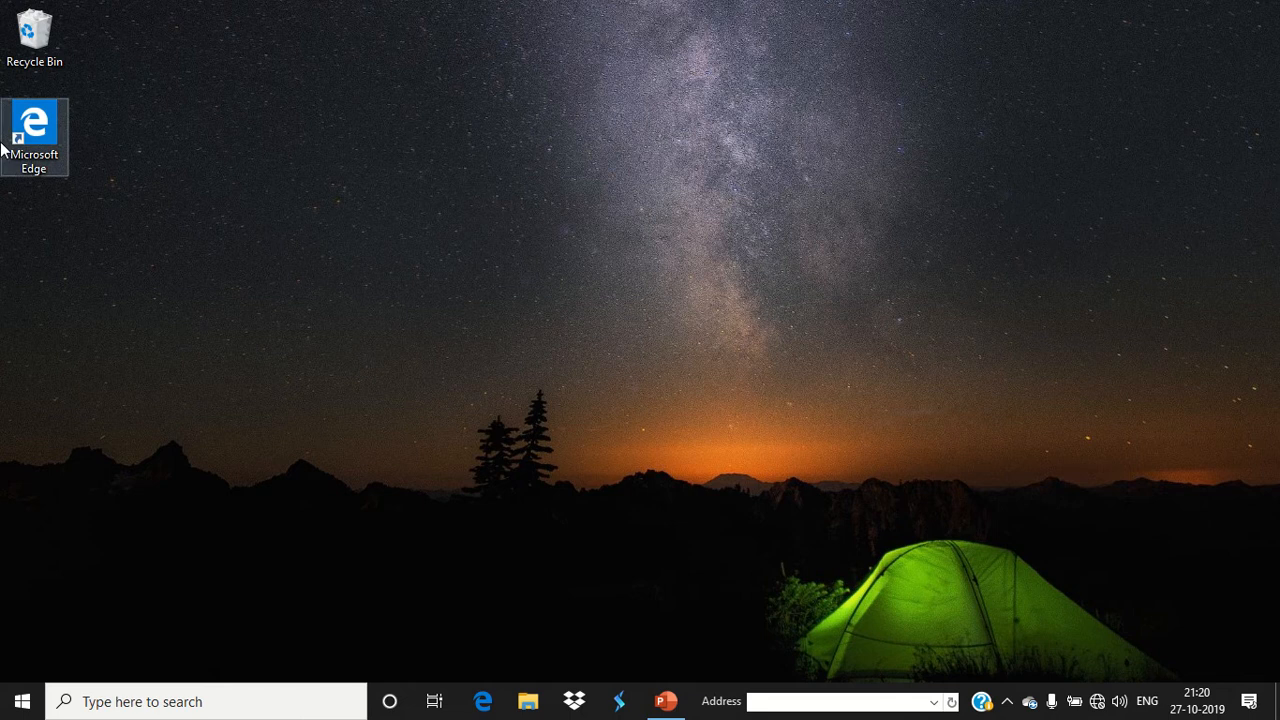
pyautogui.moveTo(464, 282)
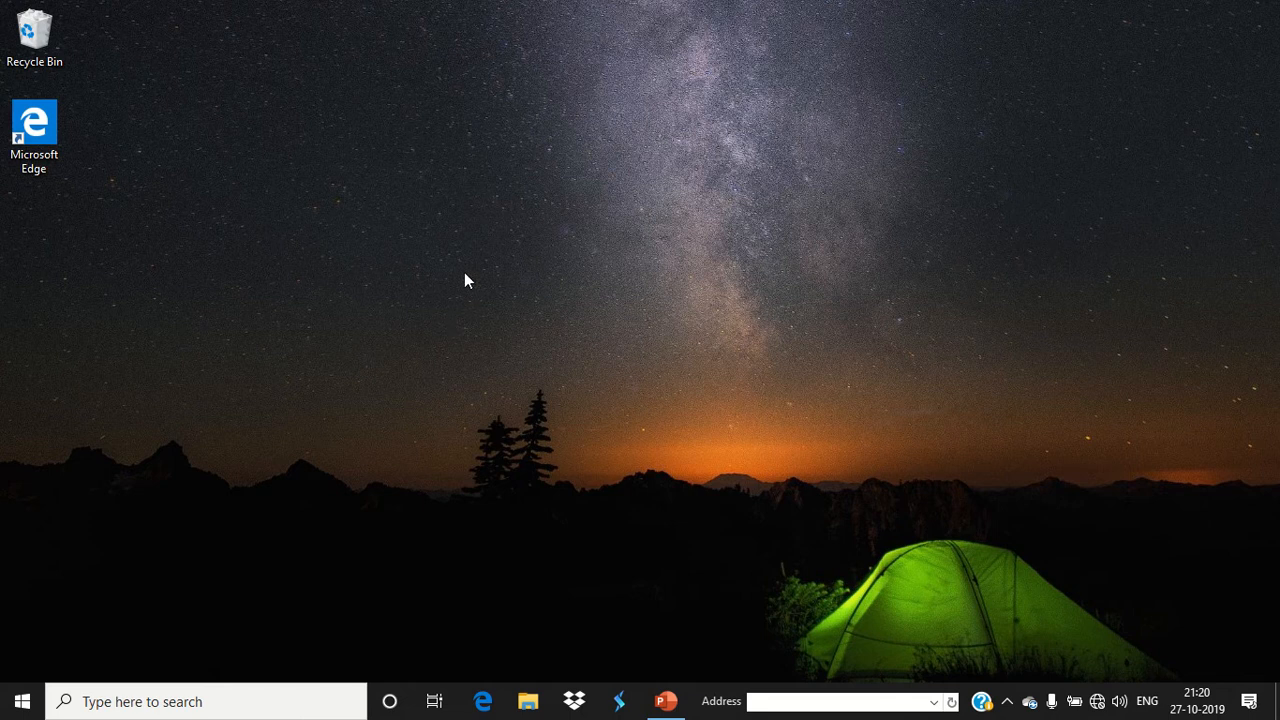
pyautogui.click(34, 124)
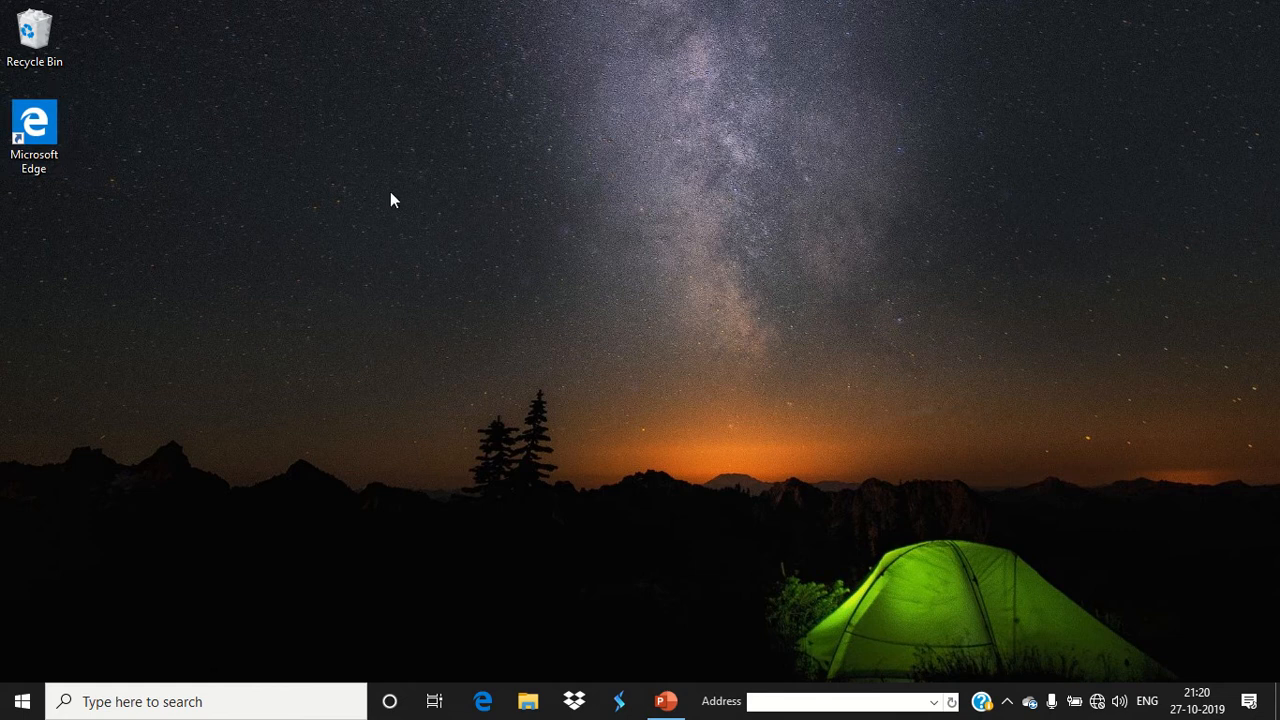
pyautogui.moveTo(360, 92)
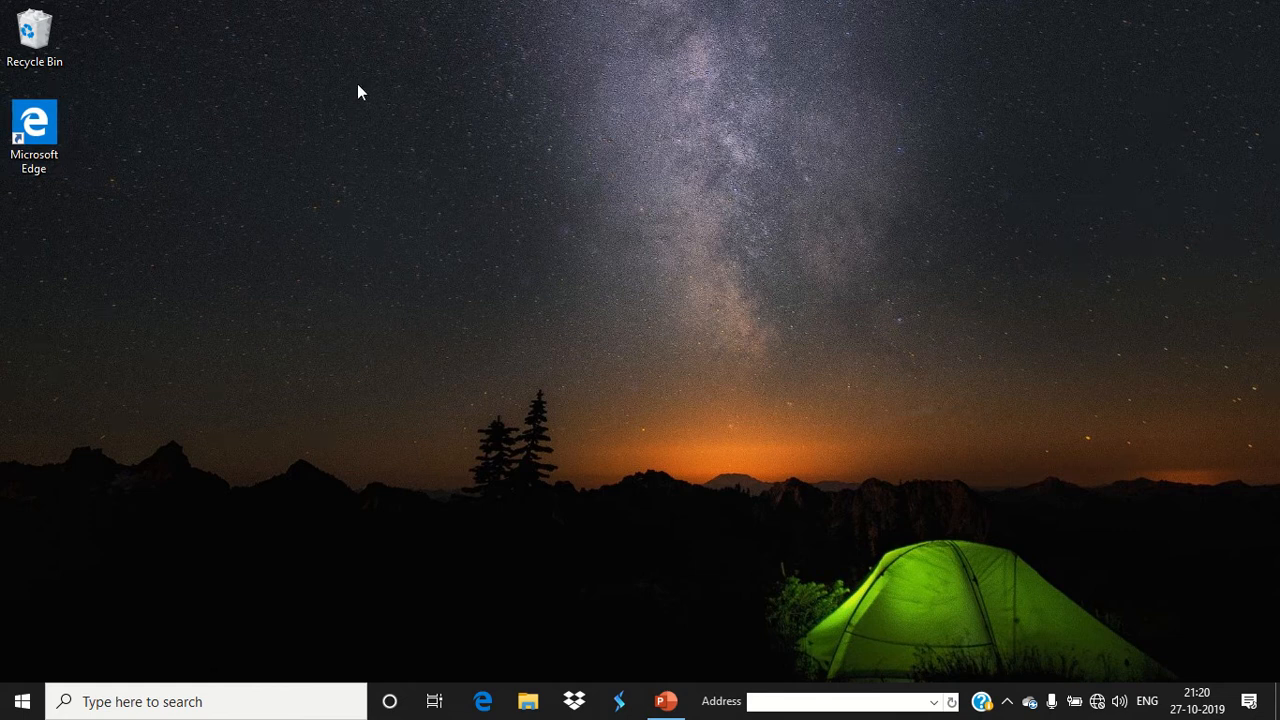
pyautogui.moveTo(418, 176)
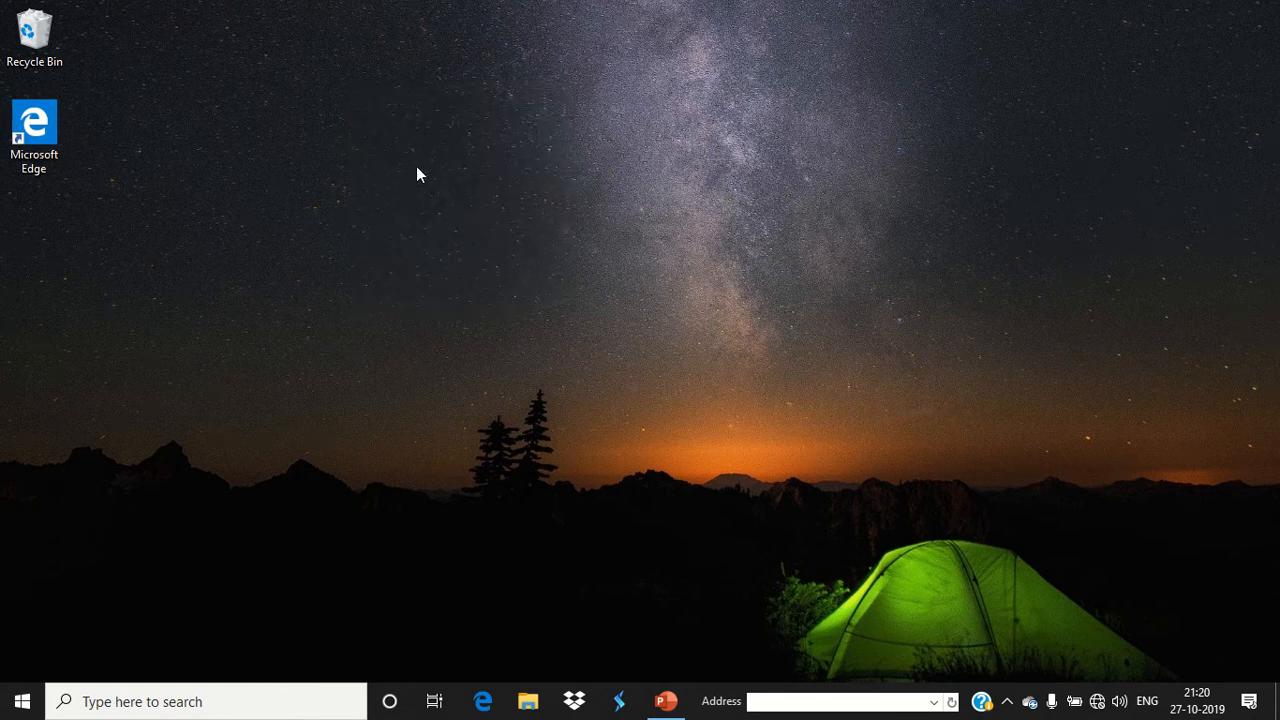
pyautogui.rightClick(420, 174)
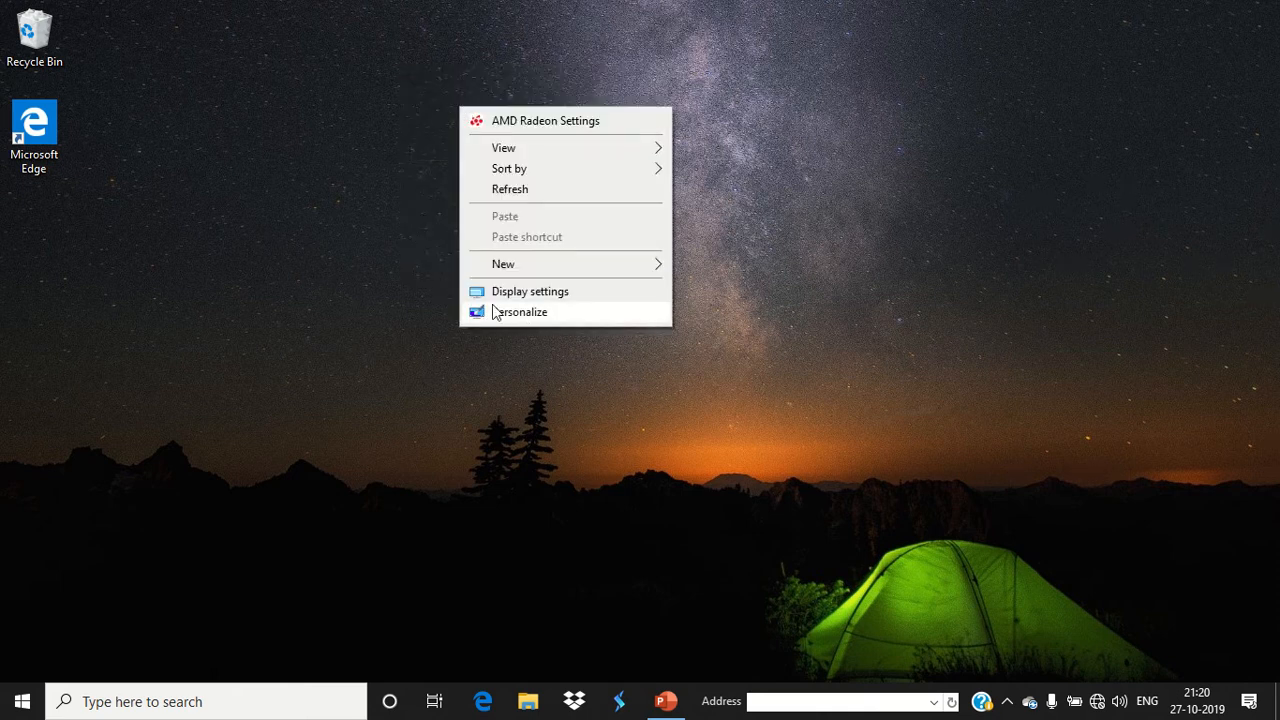
pyautogui.moveTo(506, 322)
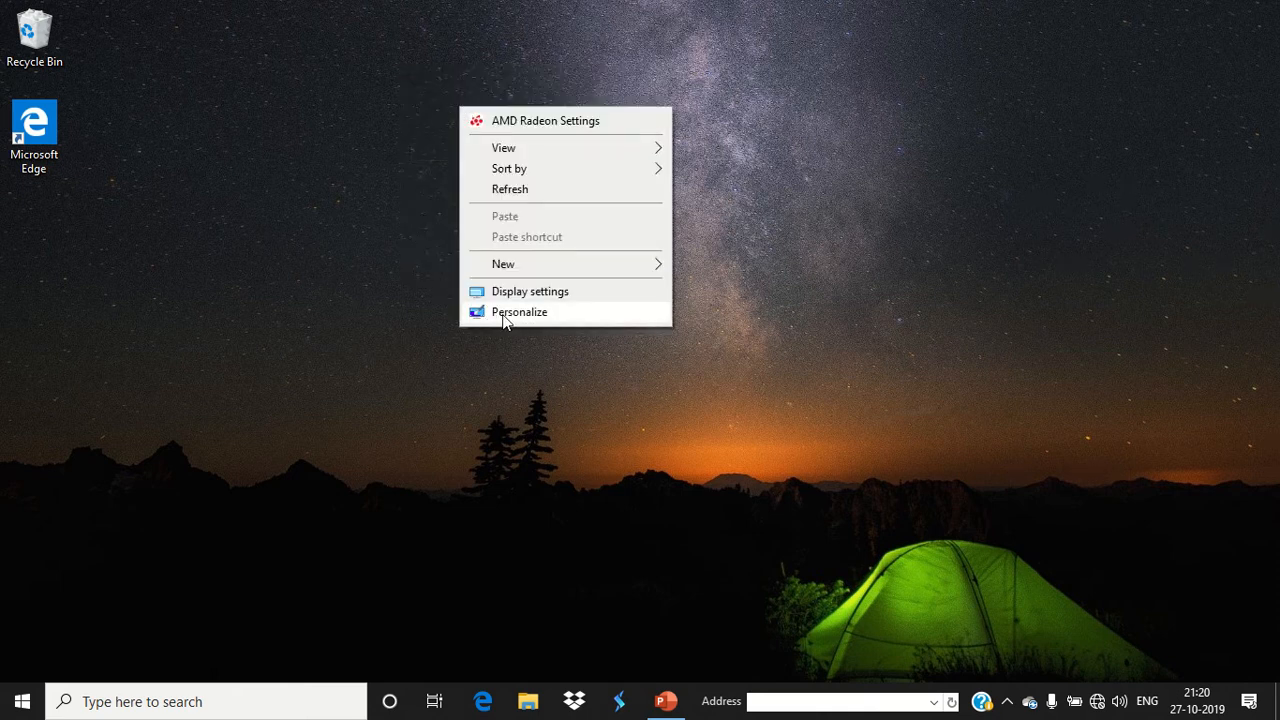
pyautogui.moveTo(592, 324)
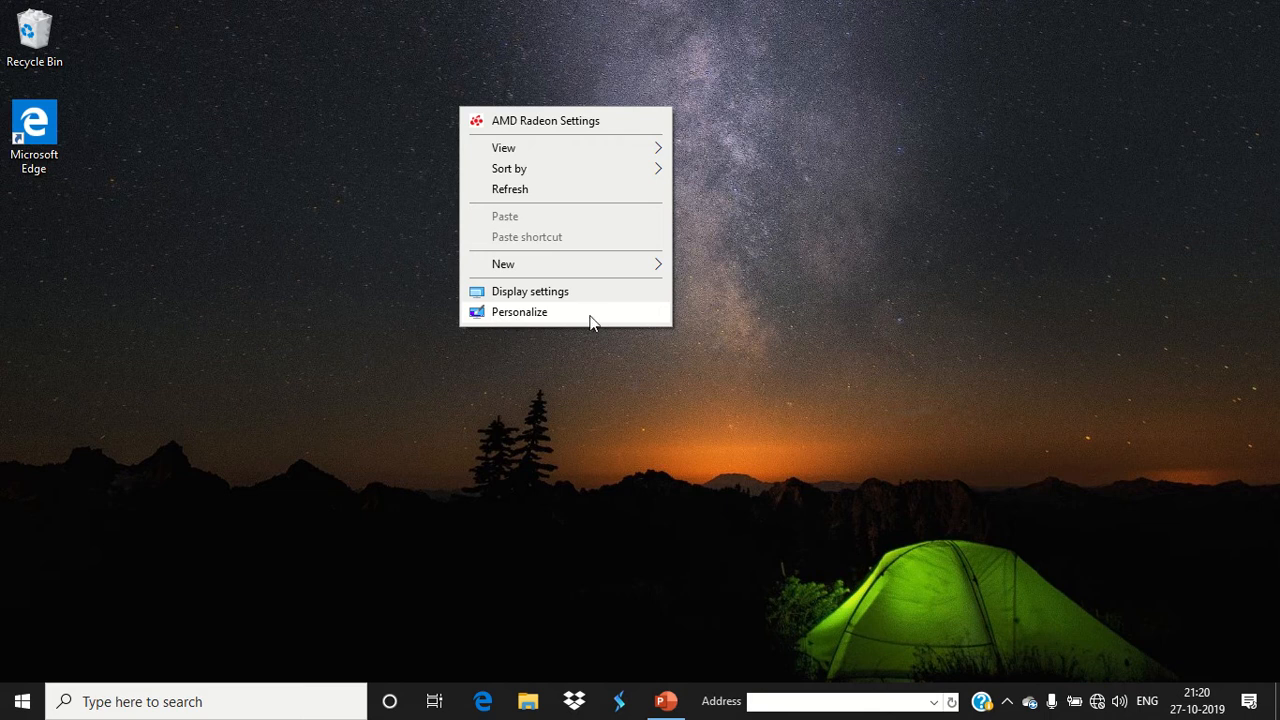
# Step: Choose Personalize to land on the Personalization > Background settings page
pyautogui.click(520, 312)
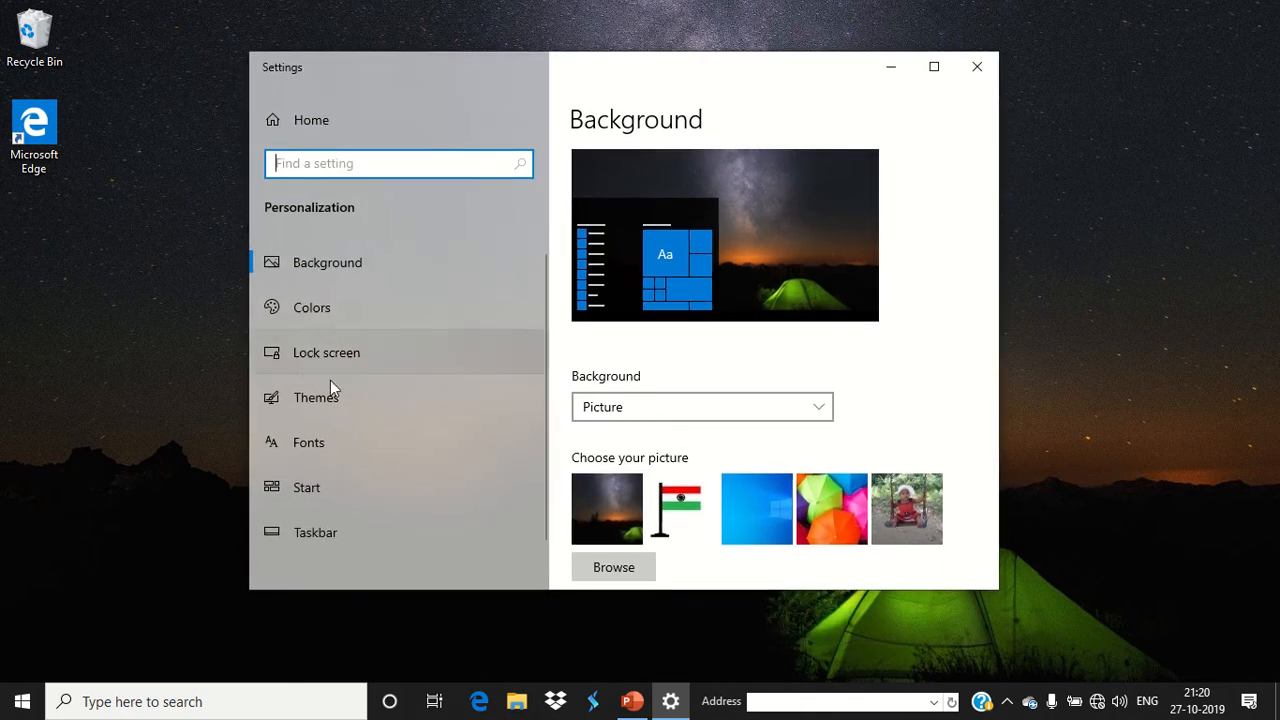
pyautogui.moveTo(318, 410)
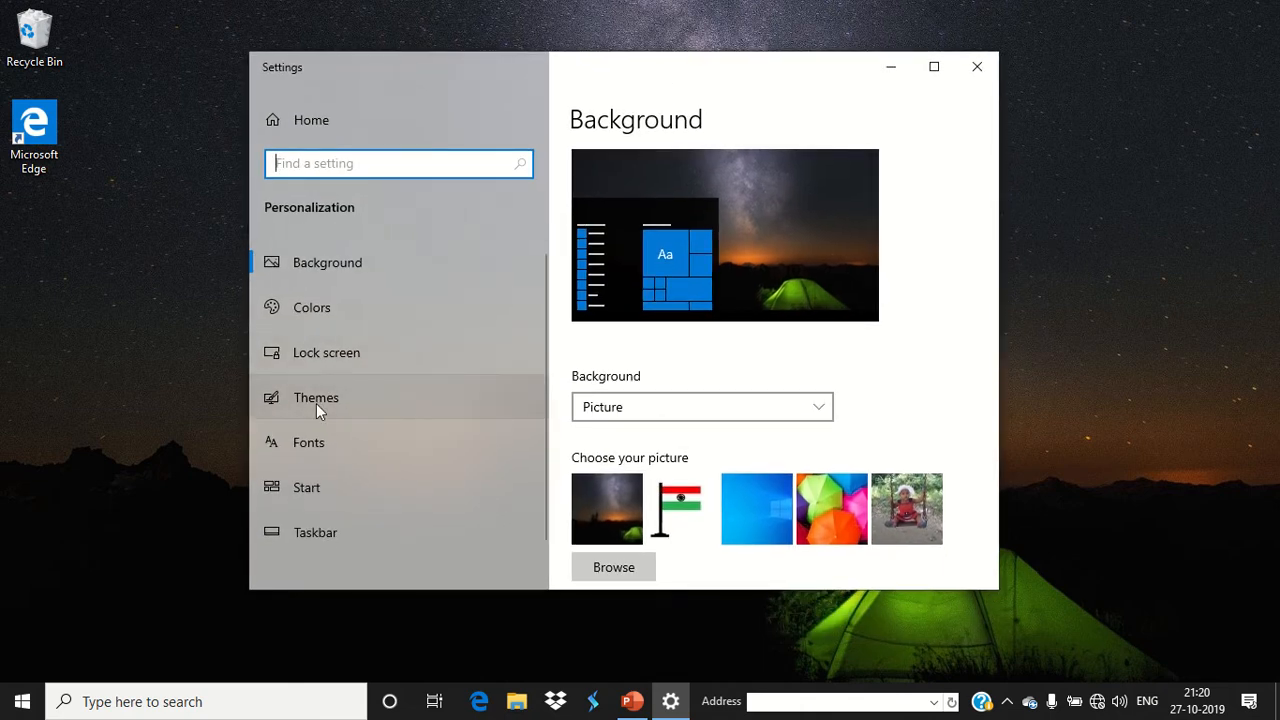
pyautogui.moveTo(444, 404)
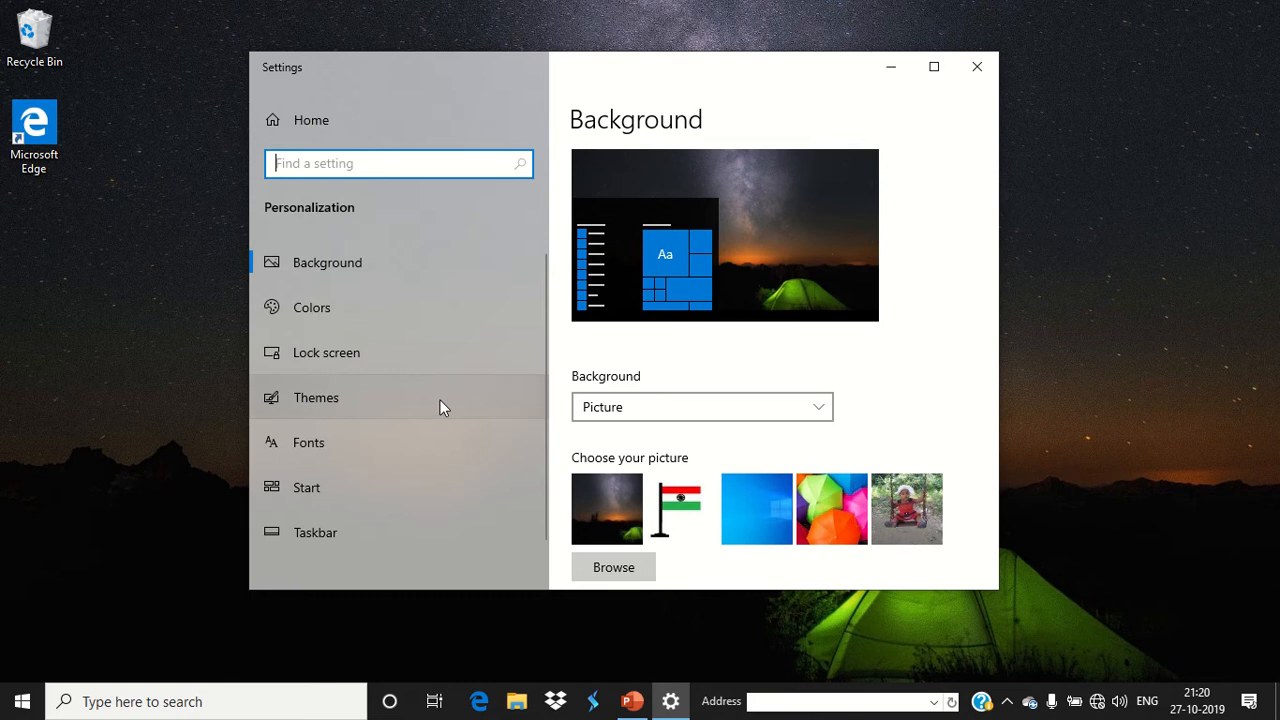
# Step: Go to the Themes page and scroll down to its Related Settings links
pyautogui.click(316, 396)
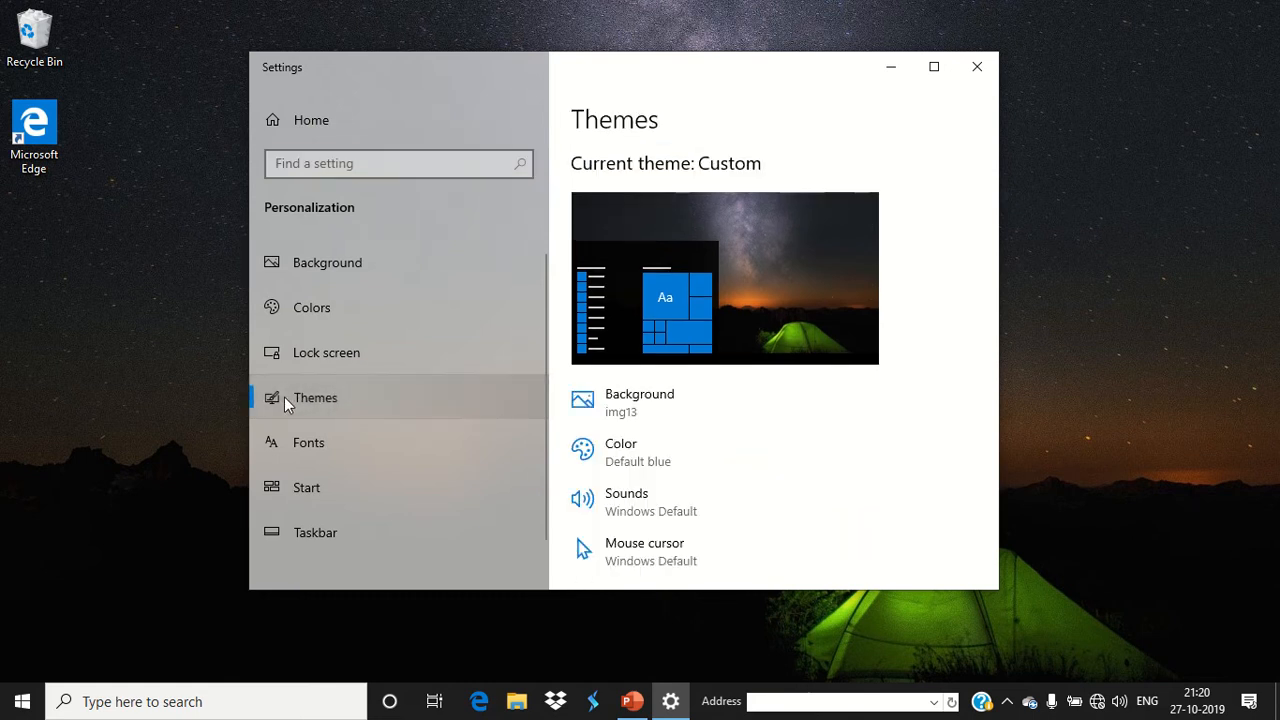
pyautogui.scroll(-3)
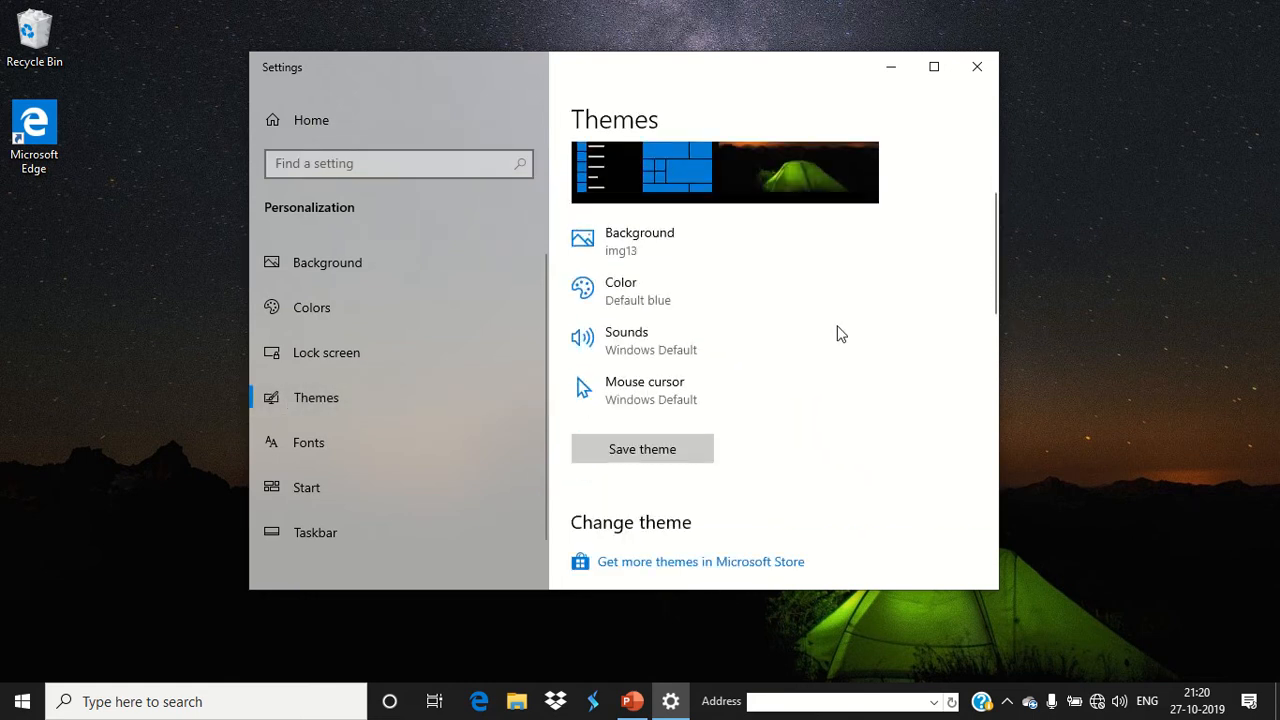
pyautogui.scroll(-3)
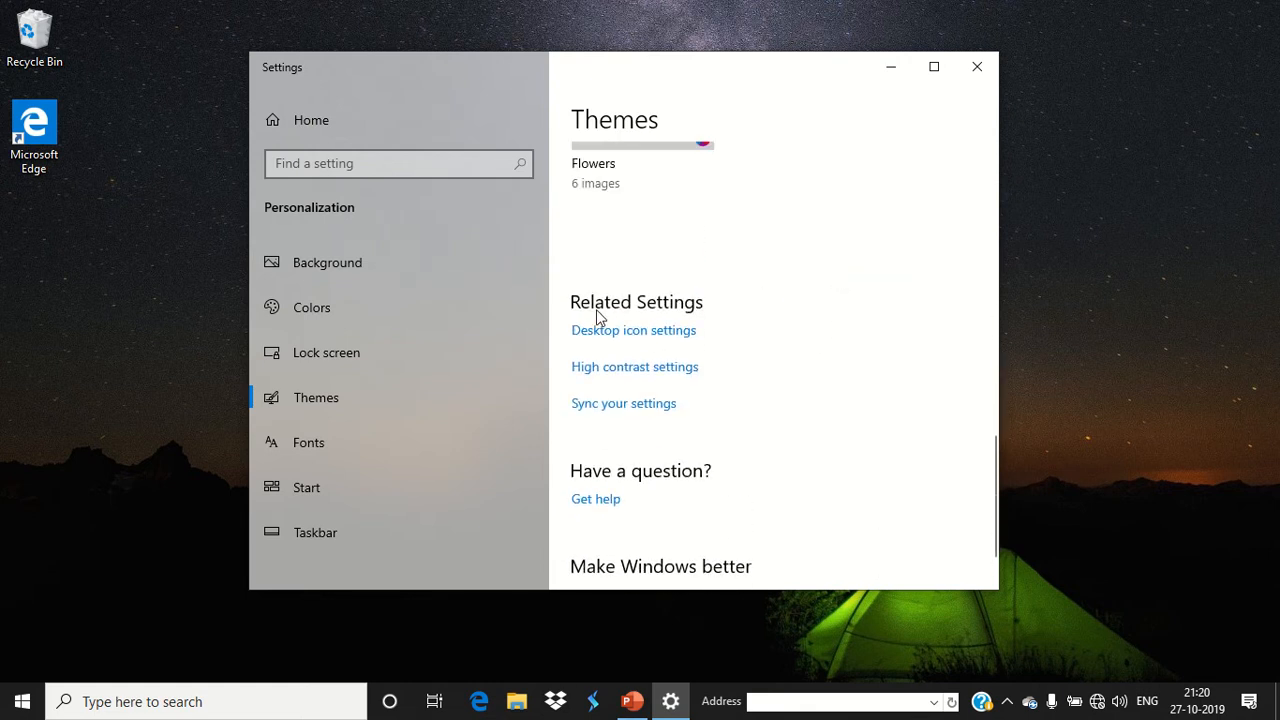
pyautogui.moveTo(728, 330)
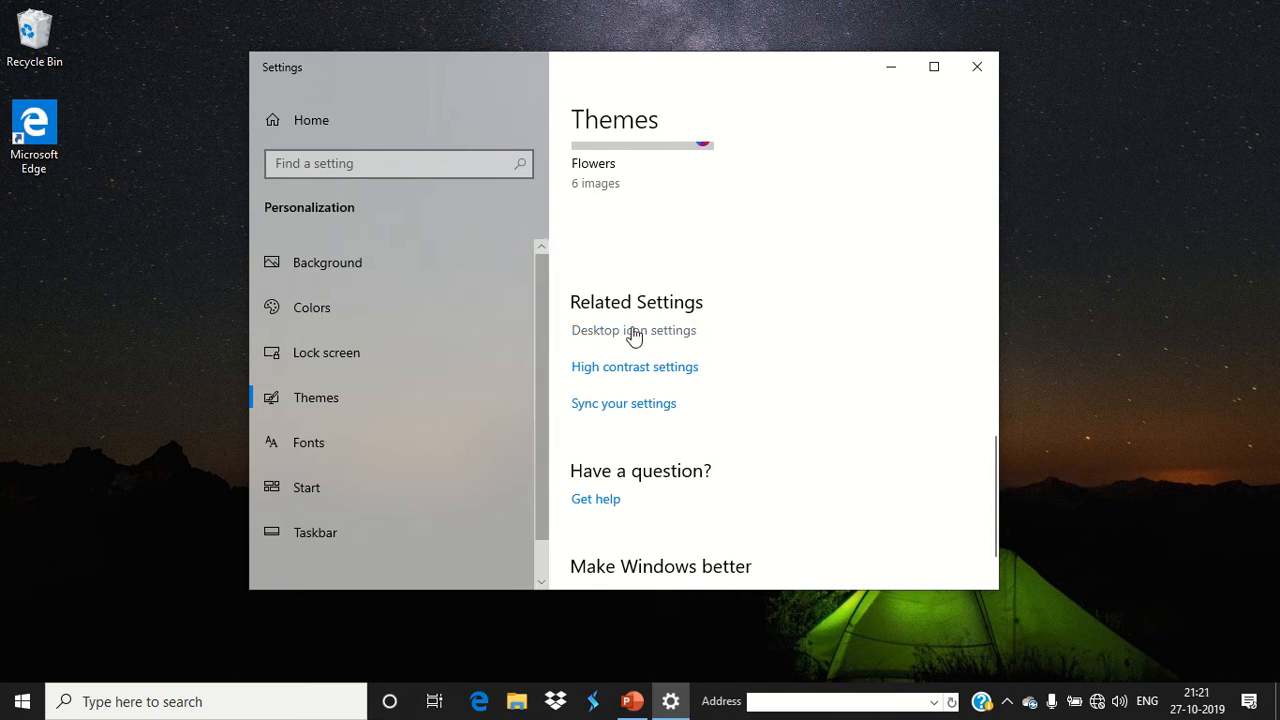
pyautogui.moveTo(658, 348)
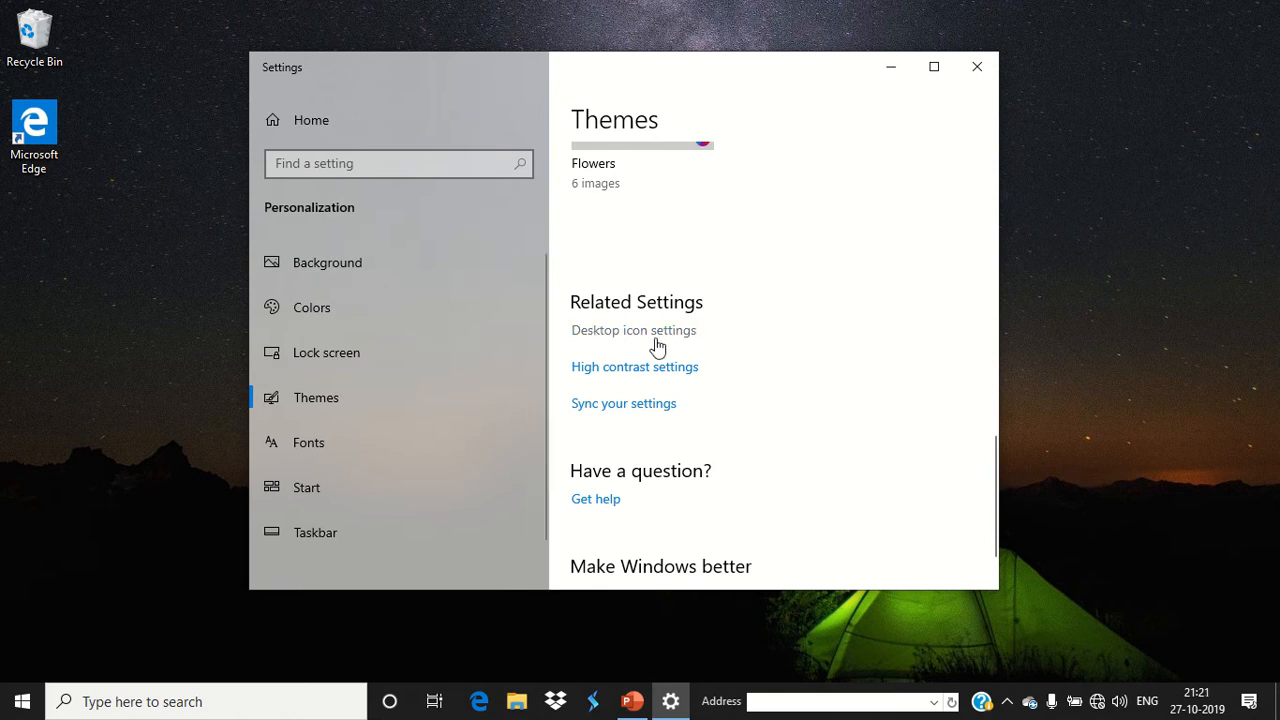
pyautogui.moveTo(636, 336)
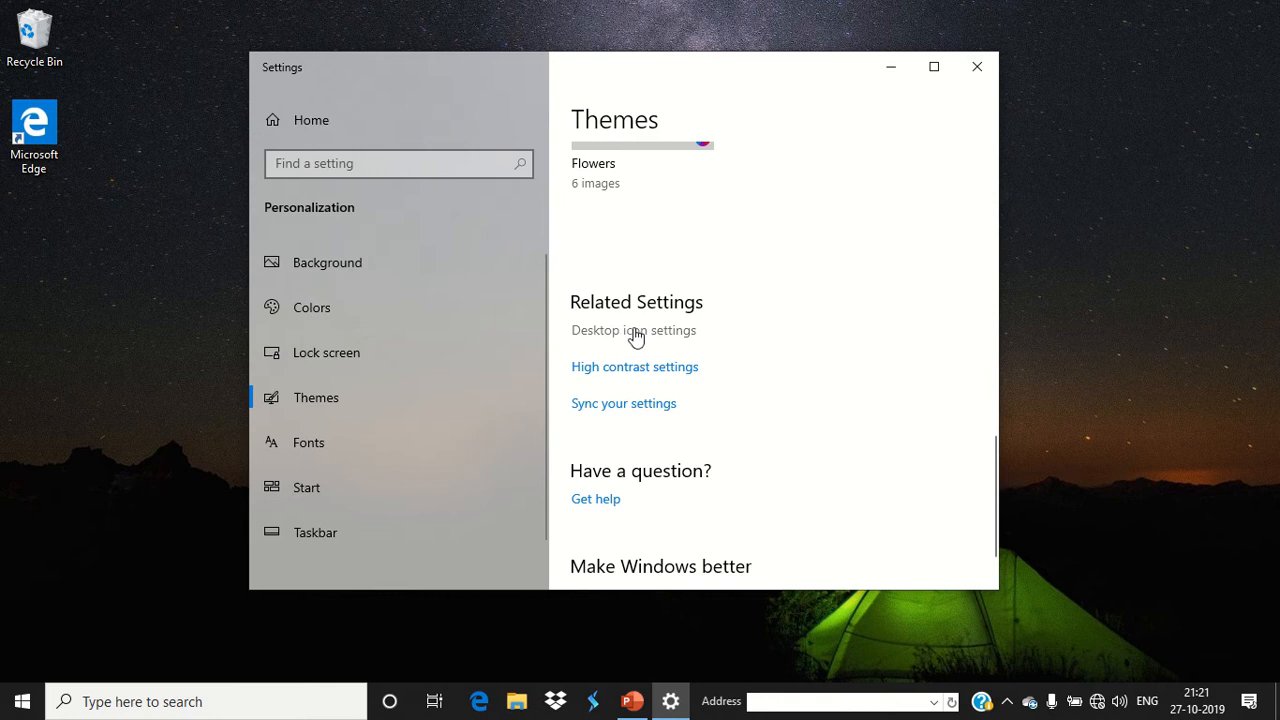
# Step: In Desktop Icon Settings, tick Computer, User's Files, Control Panel and Network
pyautogui.click(632, 330)
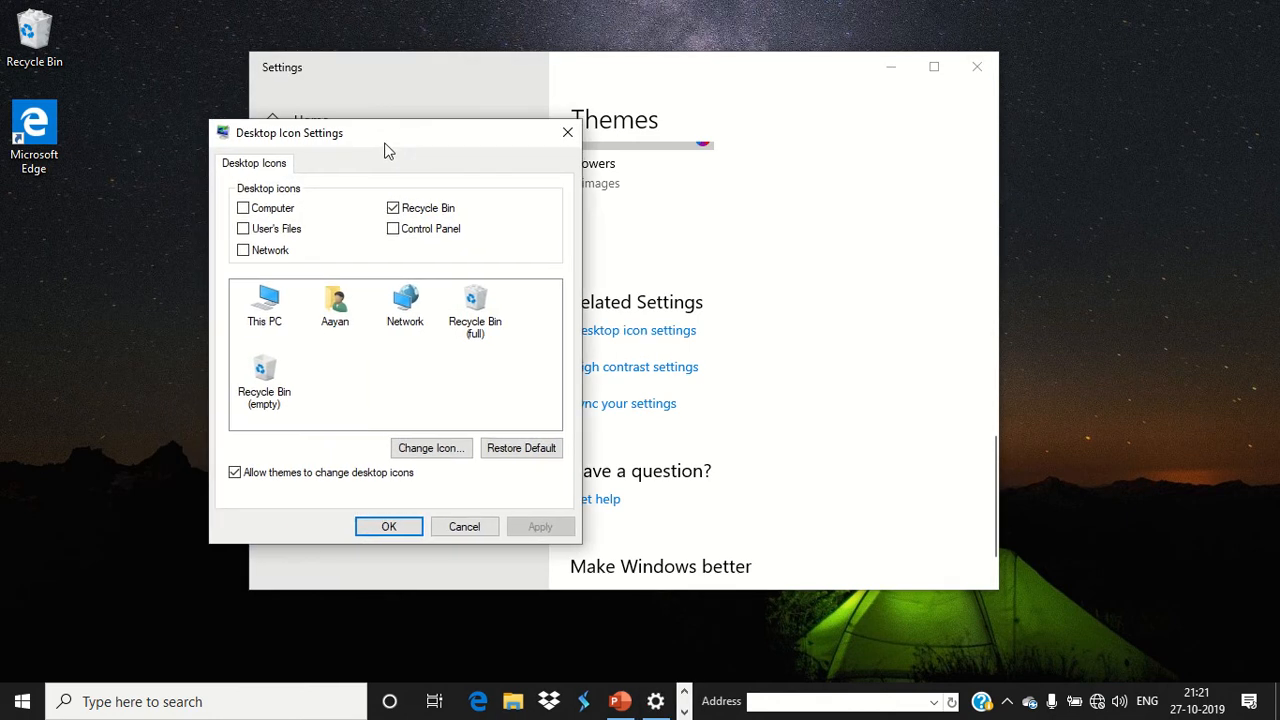
pyautogui.moveTo(264, 222)
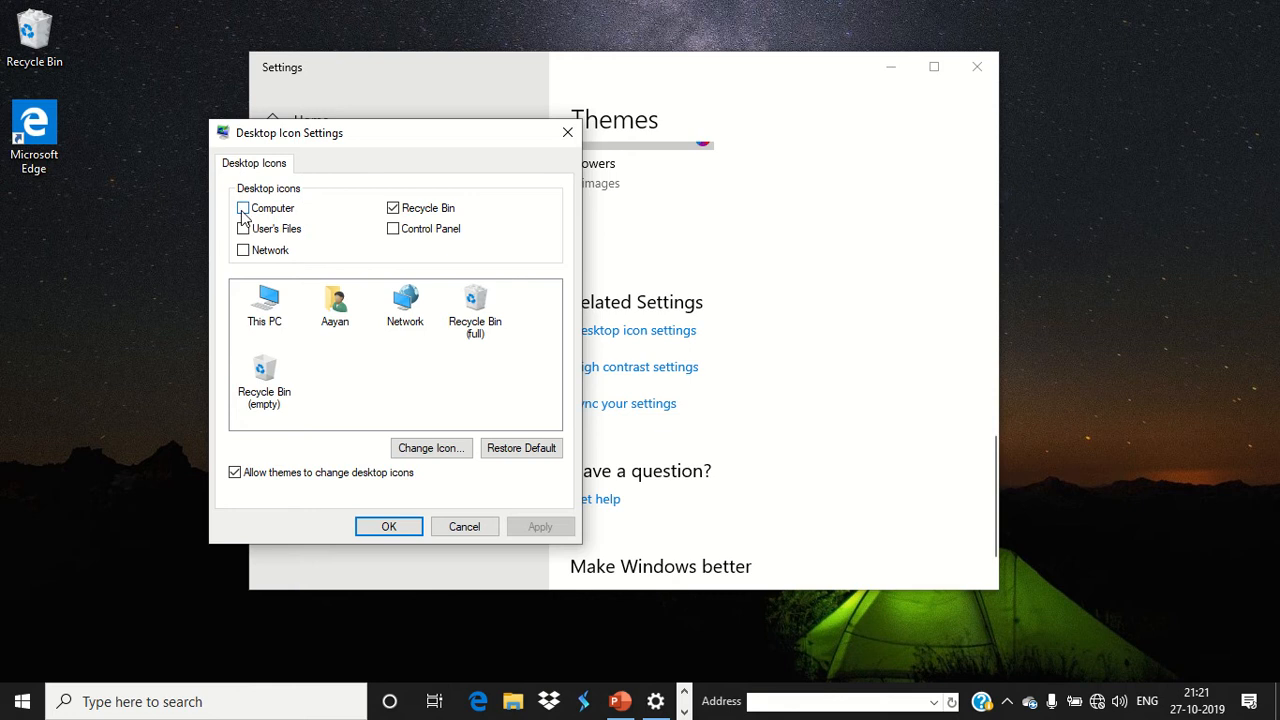
pyautogui.click(242, 208)
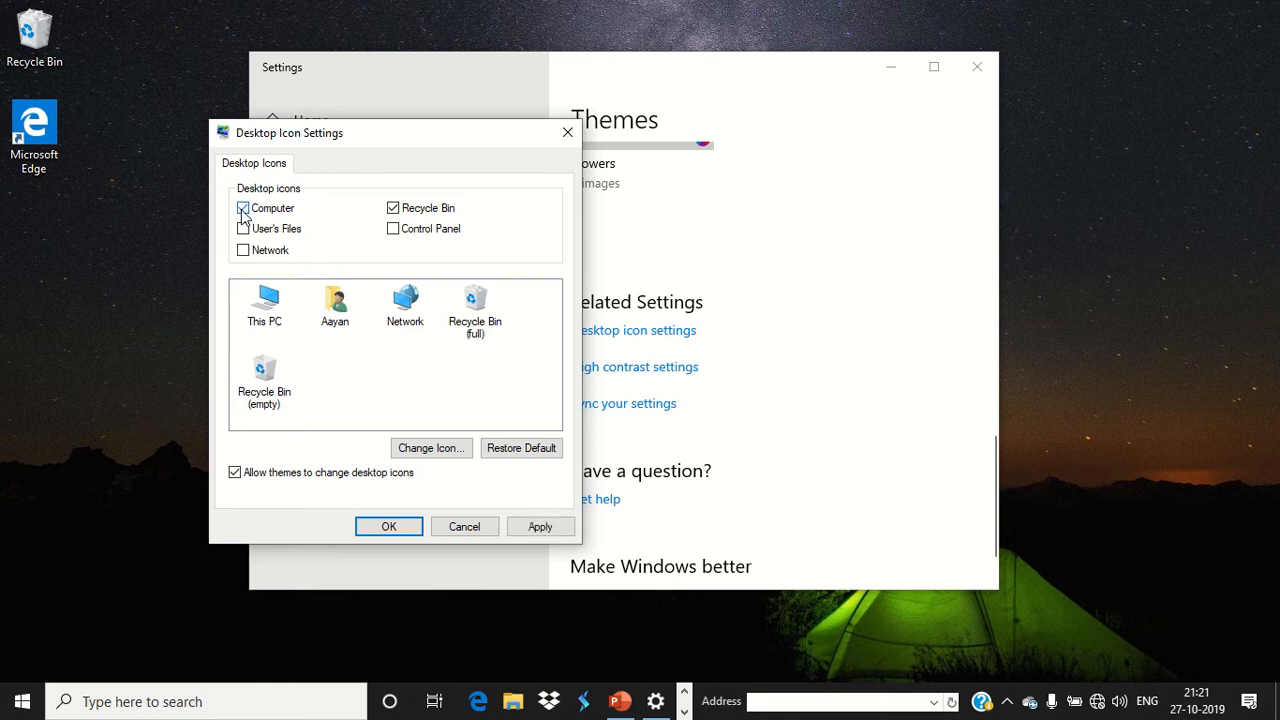
pyautogui.click(244, 228)
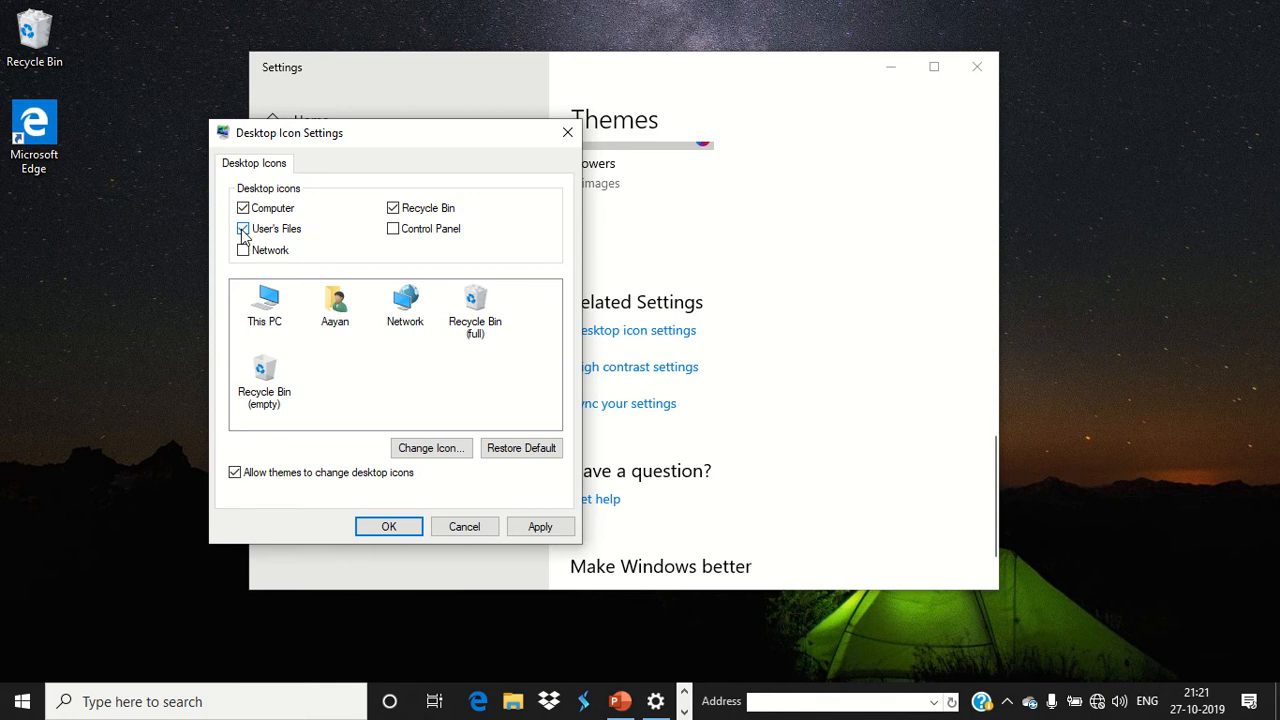
pyautogui.click(244, 228)
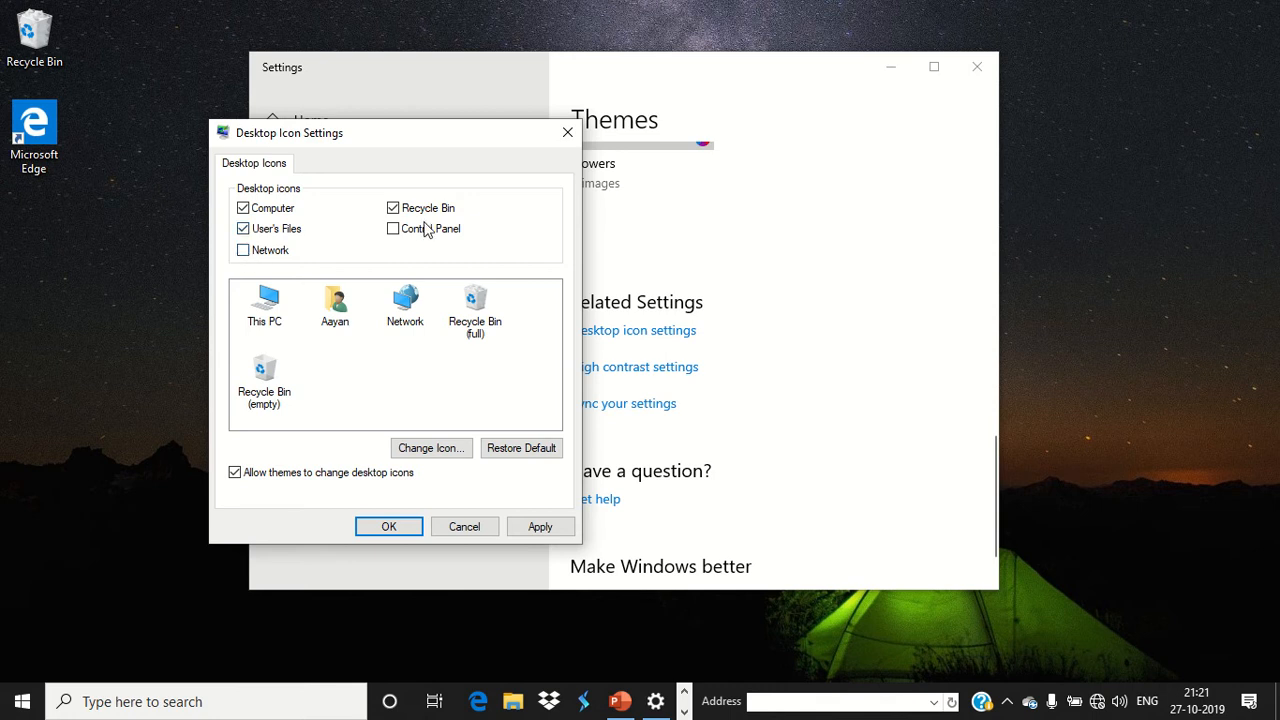
pyautogui.click(242, 250)
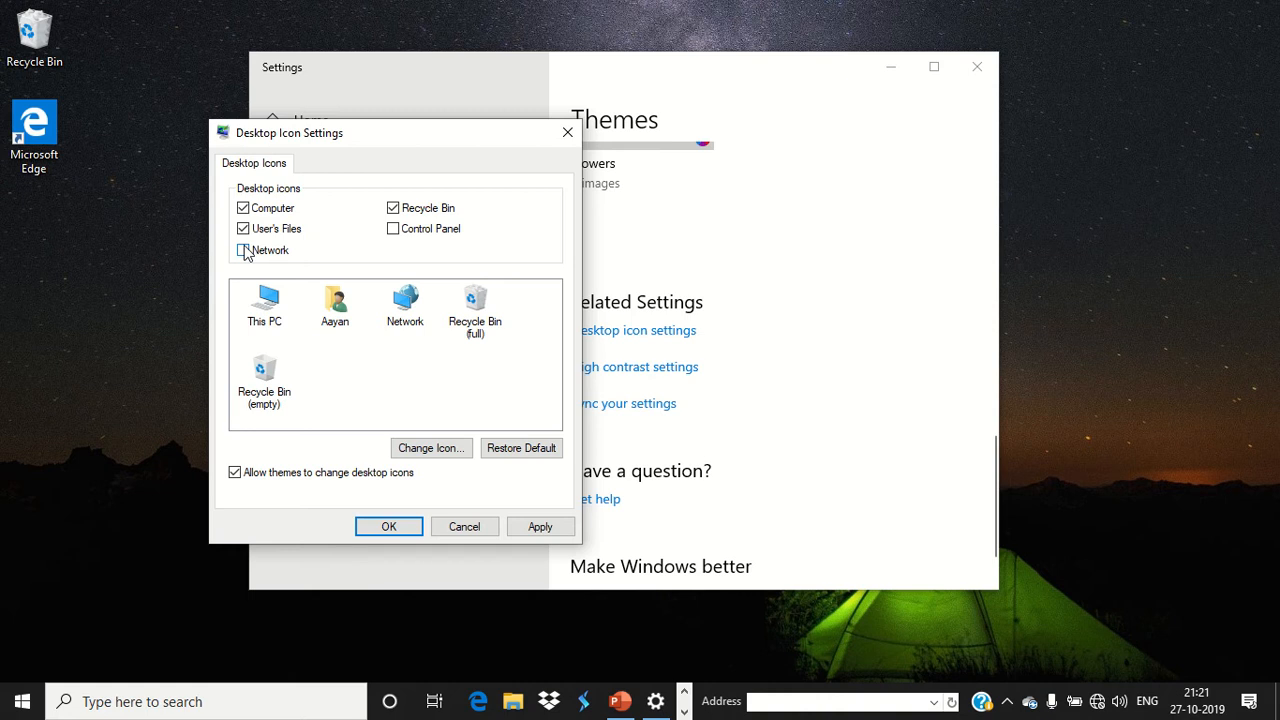
pyautogui.click(392, 228)
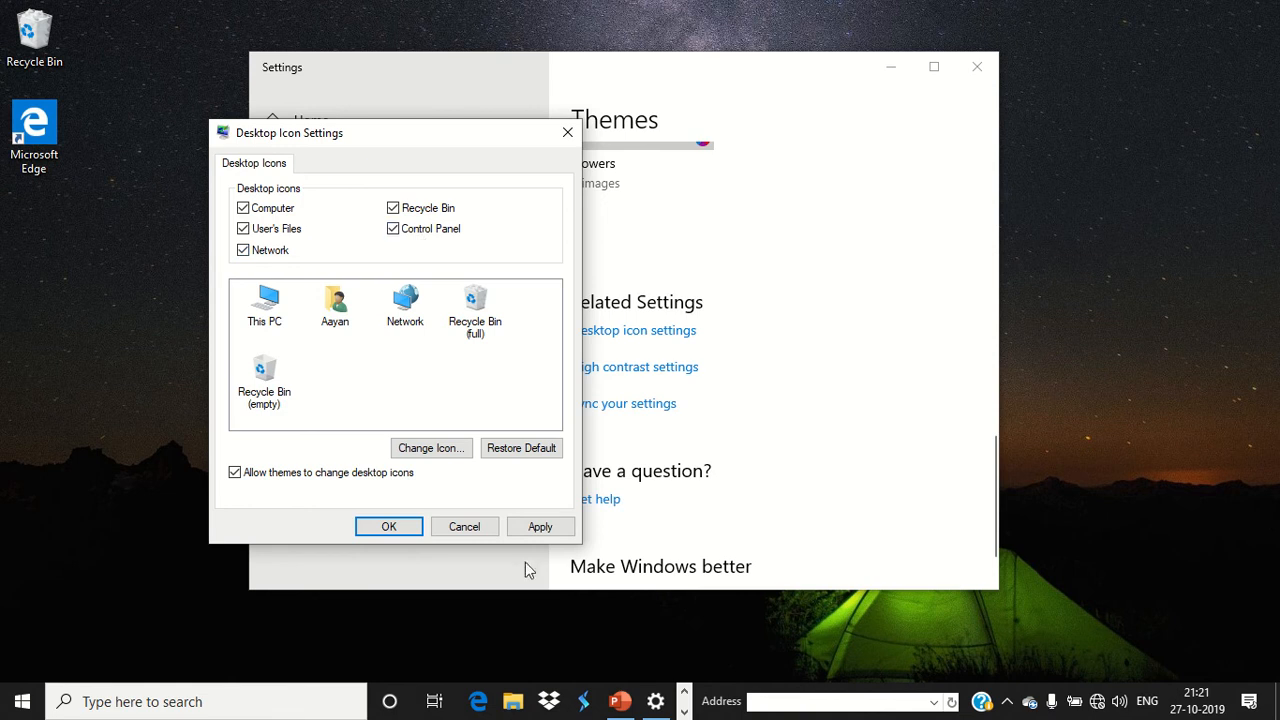
# Step: Apply the chosen desktop icons so the new shortcuts appear on the desktop
pyautogui.click(540, 526)
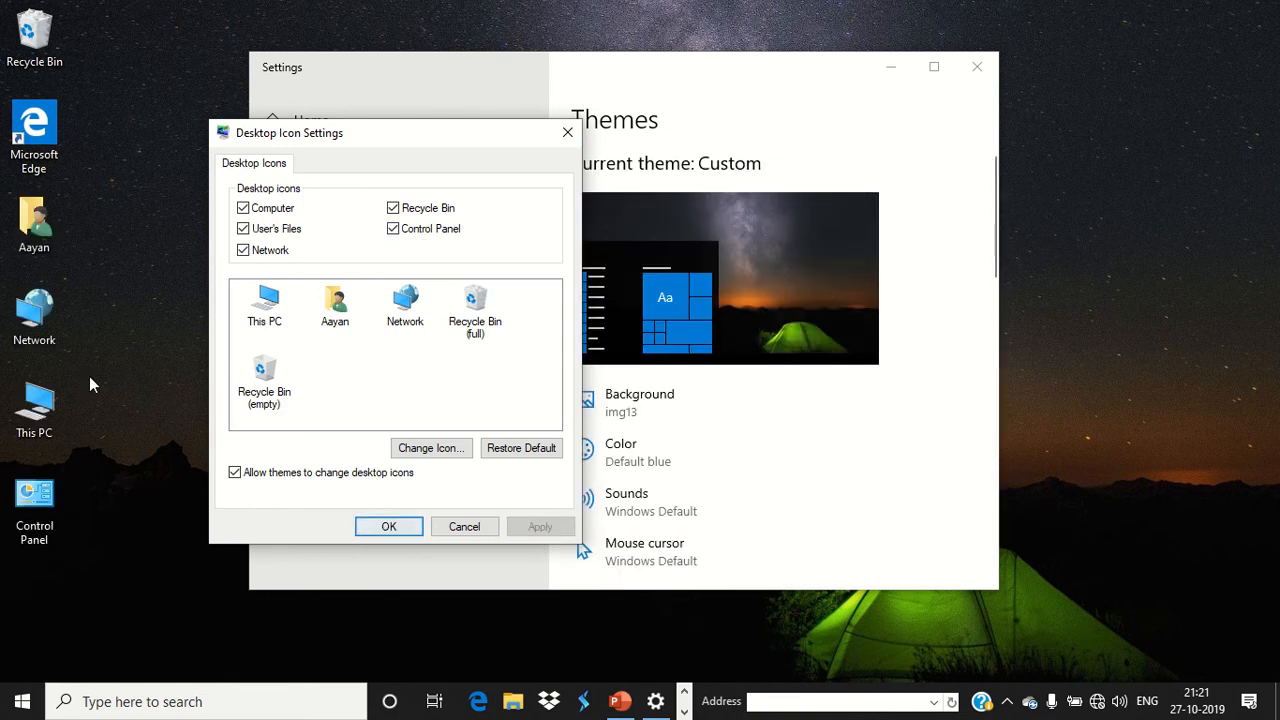
pyautogui.click(34, 504)
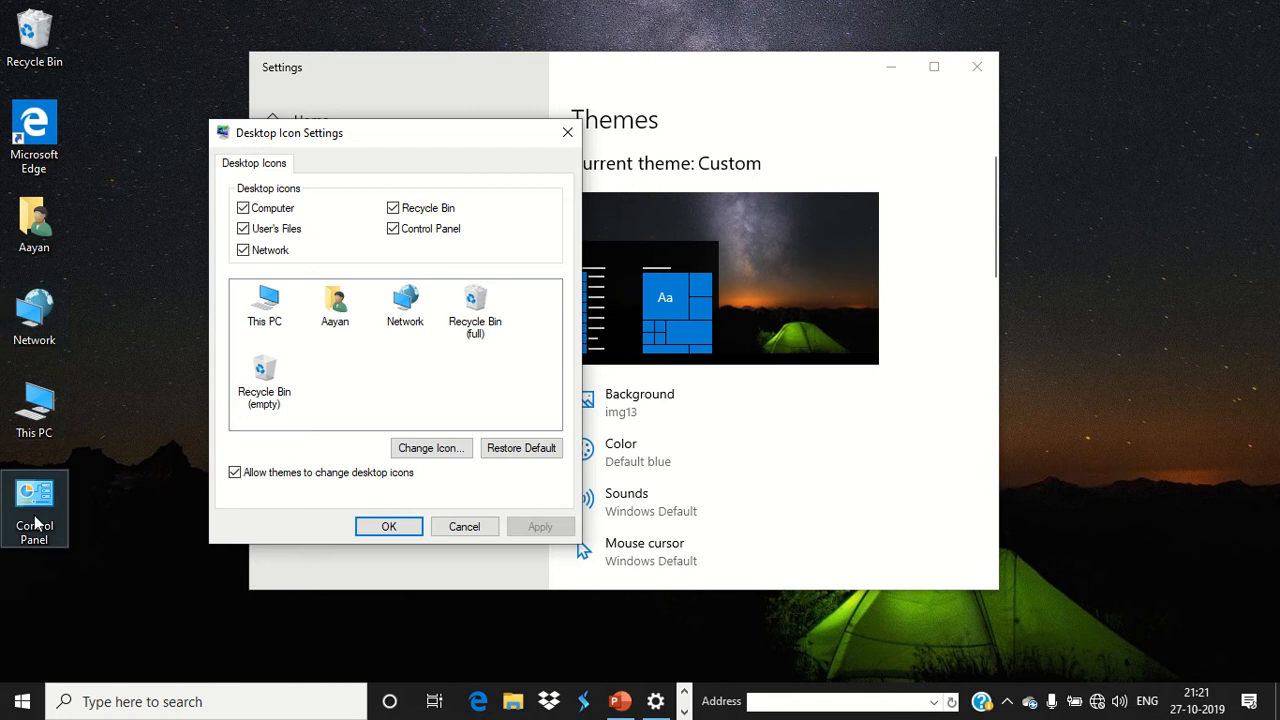
pyautogui.moveTo(128, 288)
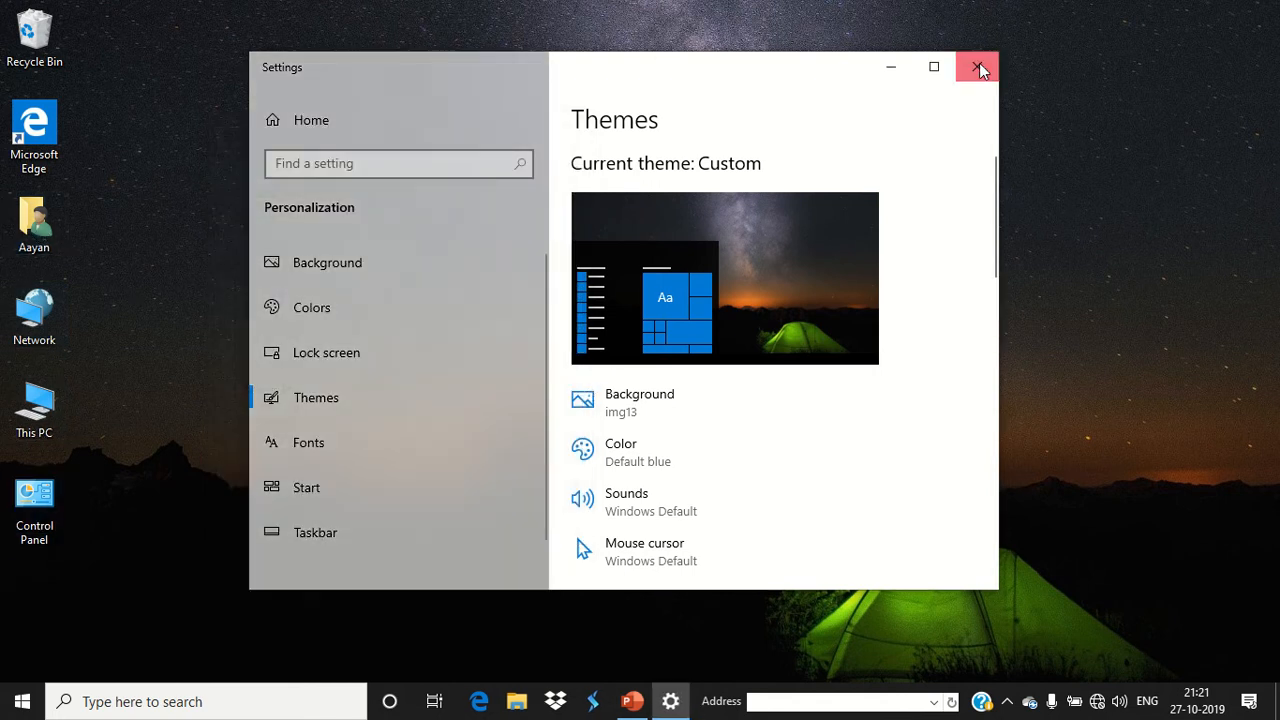
# Step: Close Settings and leave the desktop showing This PC, user folder, Network and Control Panel
pyautogui.click(978, 68)
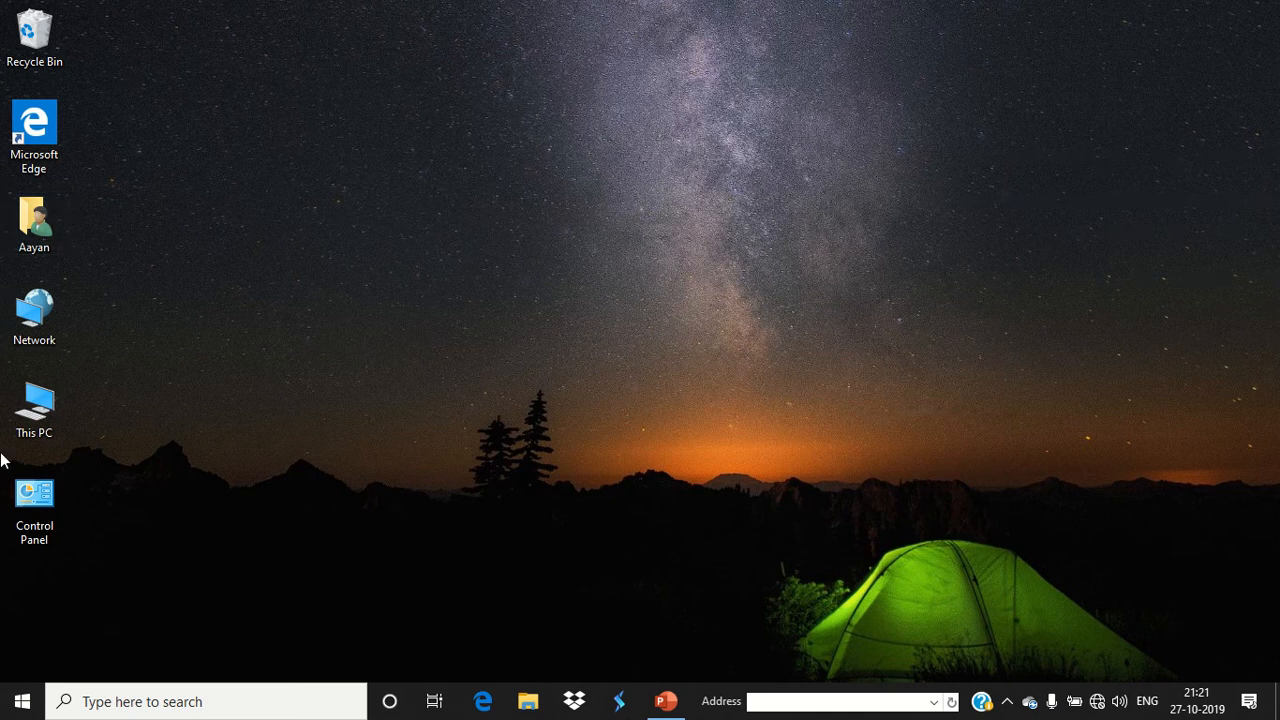
pyautogui.moveTo(610, 124)
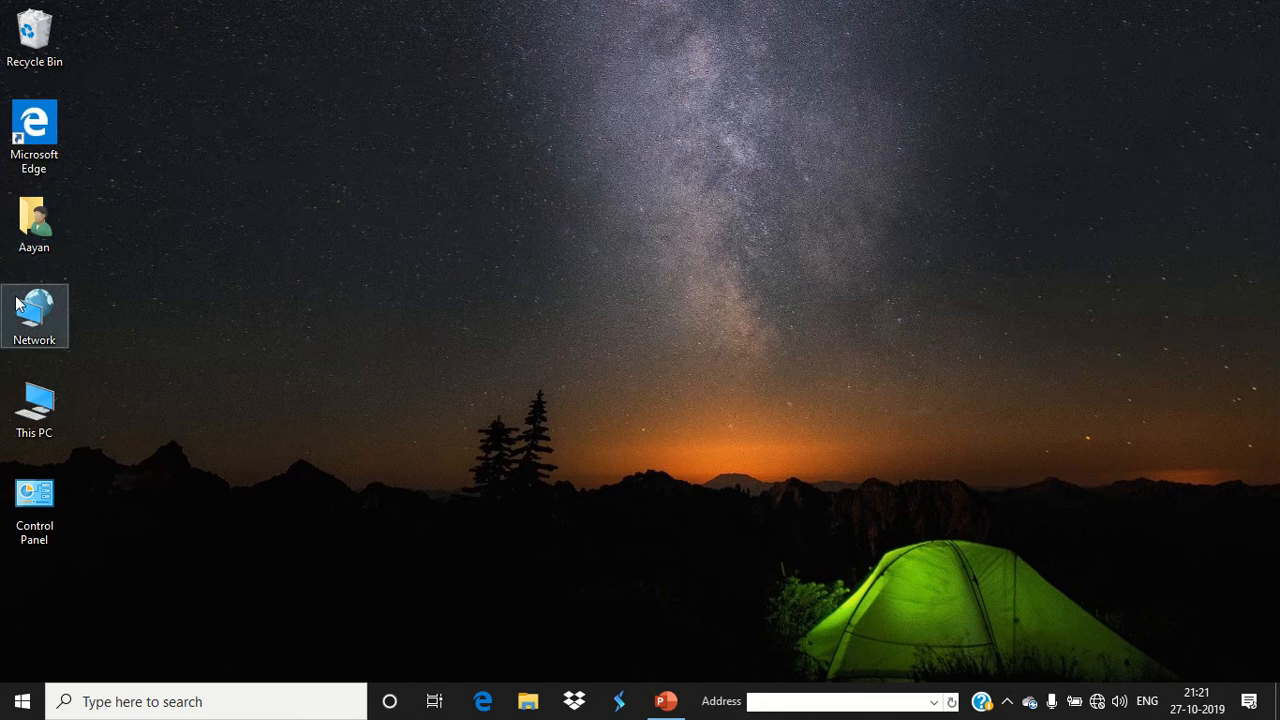
pyautogui.moveTo(514, 224)
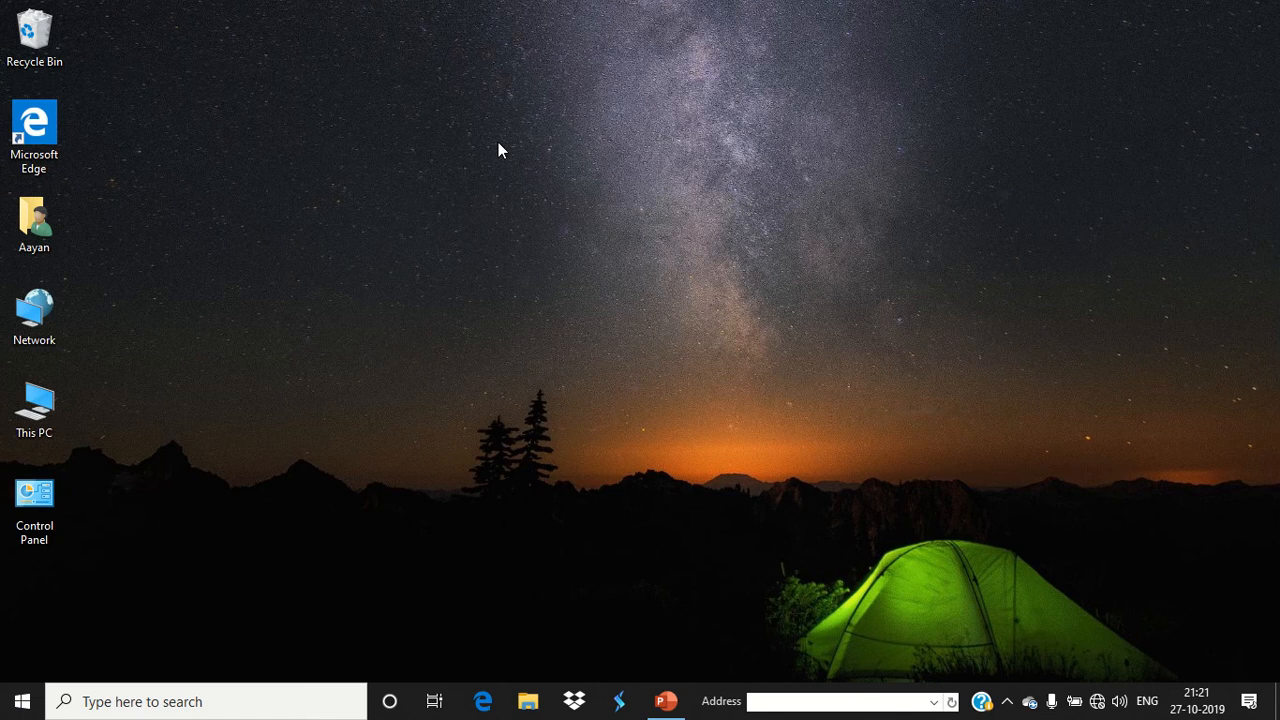
pyautogui.rightClick(502, 150)
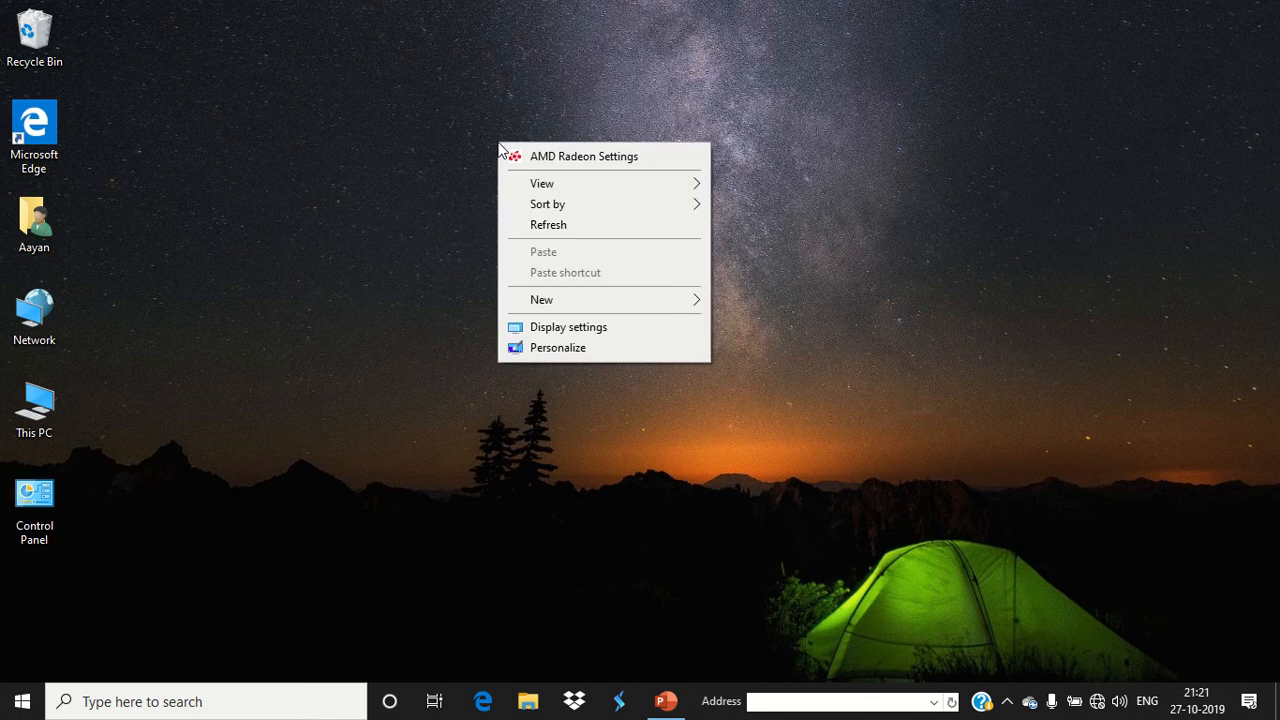
pyautogui.click(552, 228)
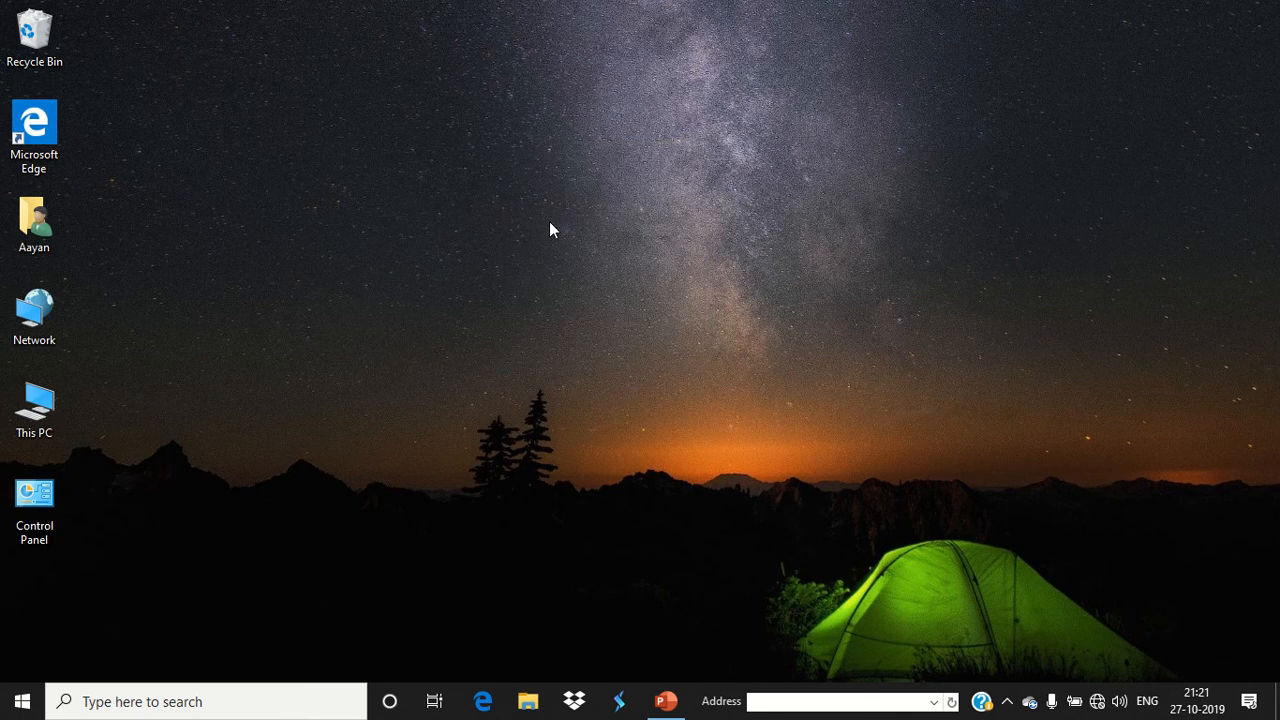